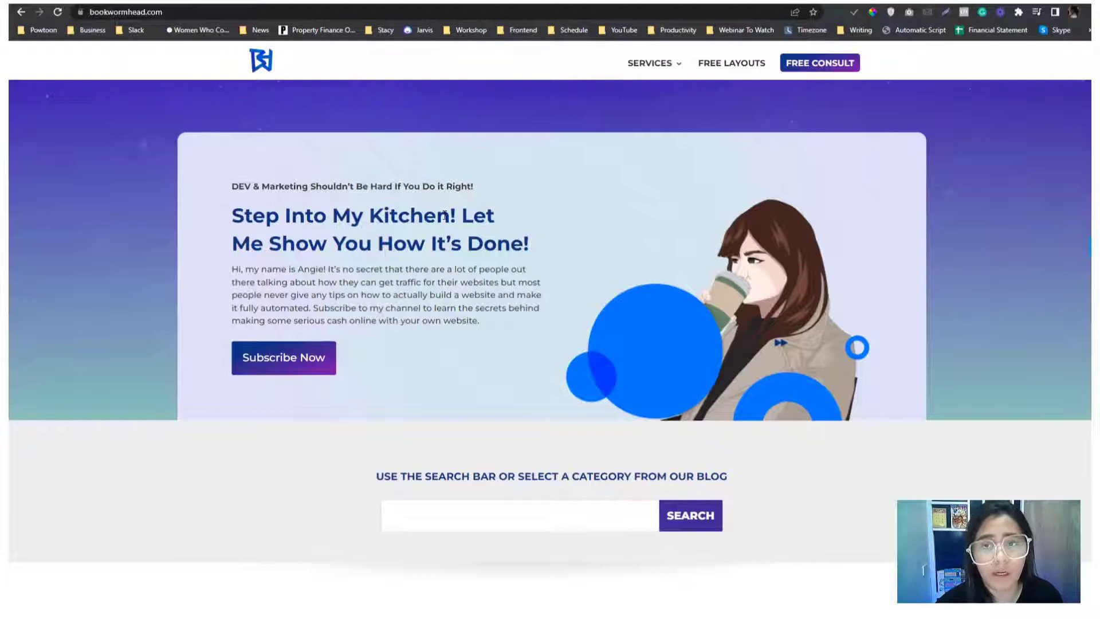
Step: Inspect the homepage in DevTools and scroll the head elements to the RSS alternate feed link
left_click(126, 11)
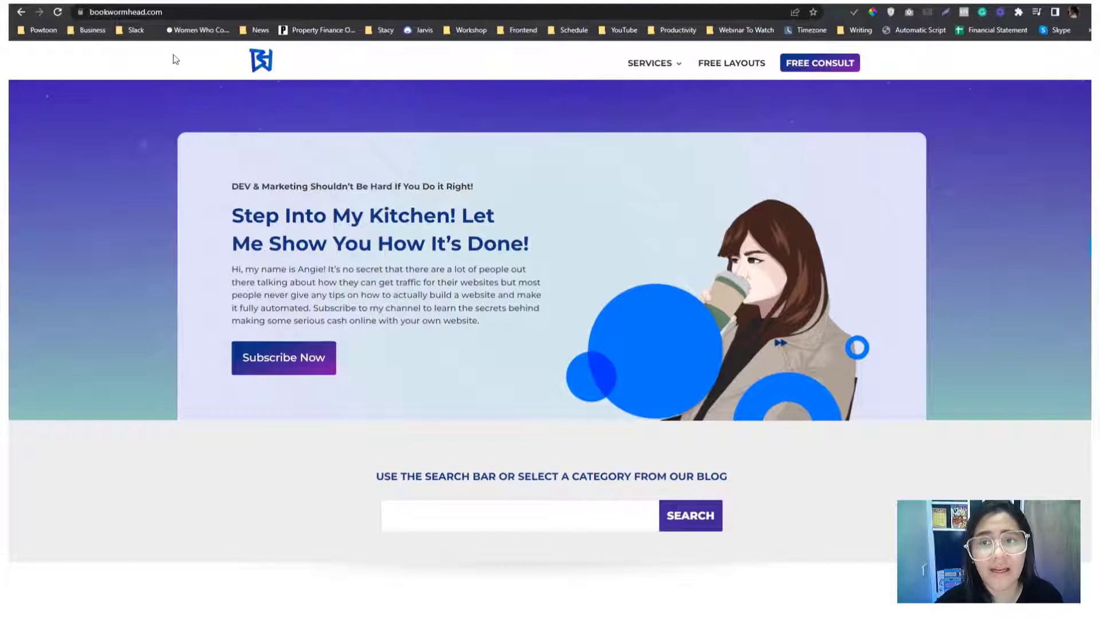
mouse_move(214, 118)
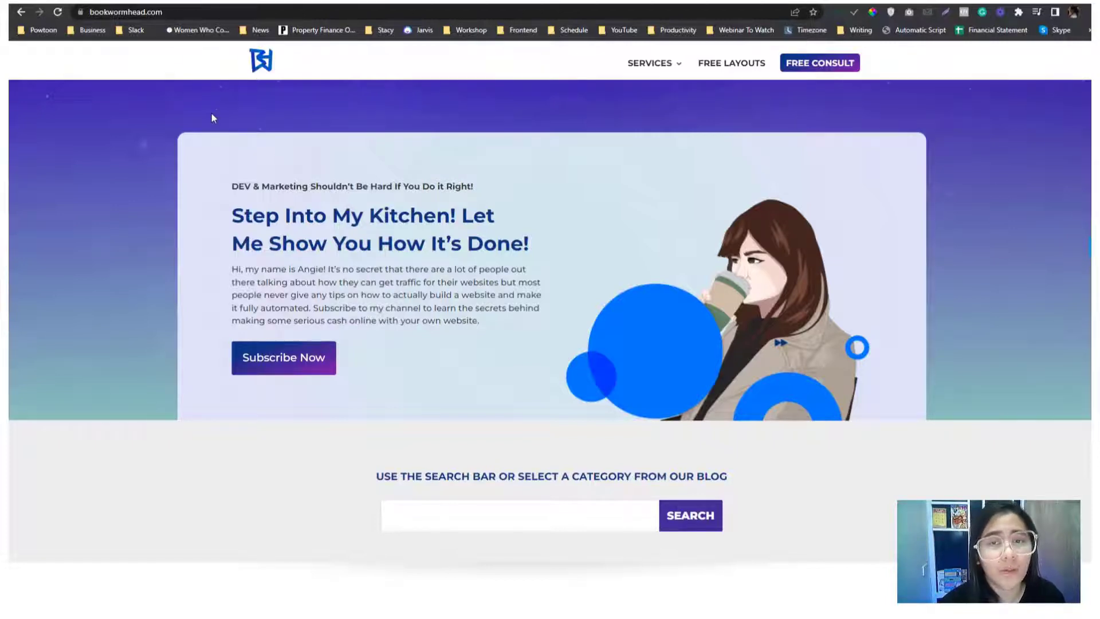
mouse_move(223, 108)
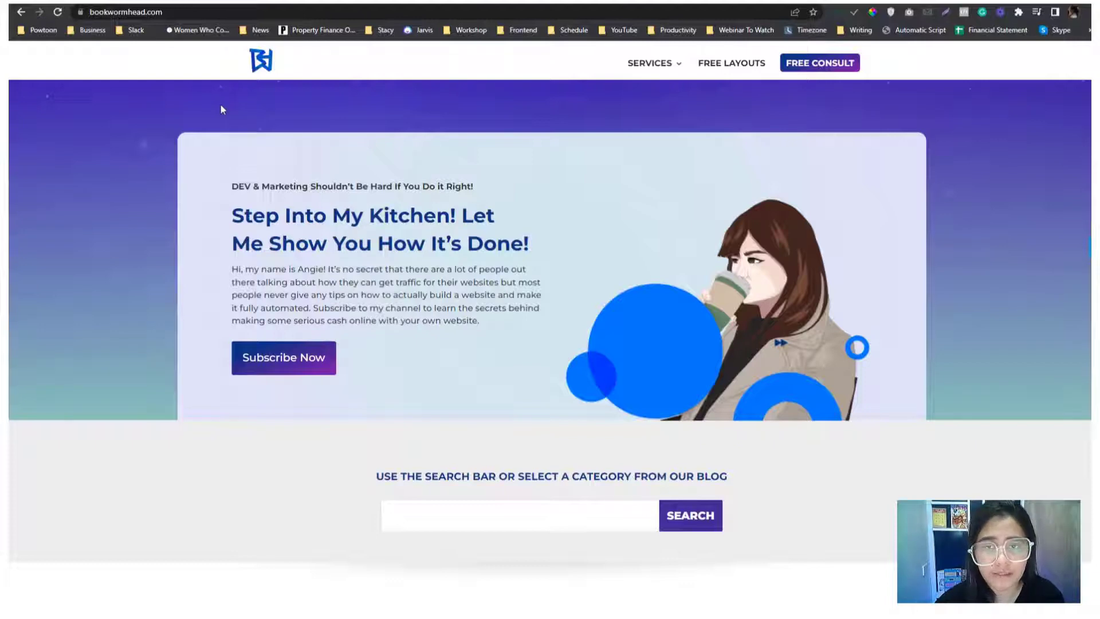
right_click(221, 109)
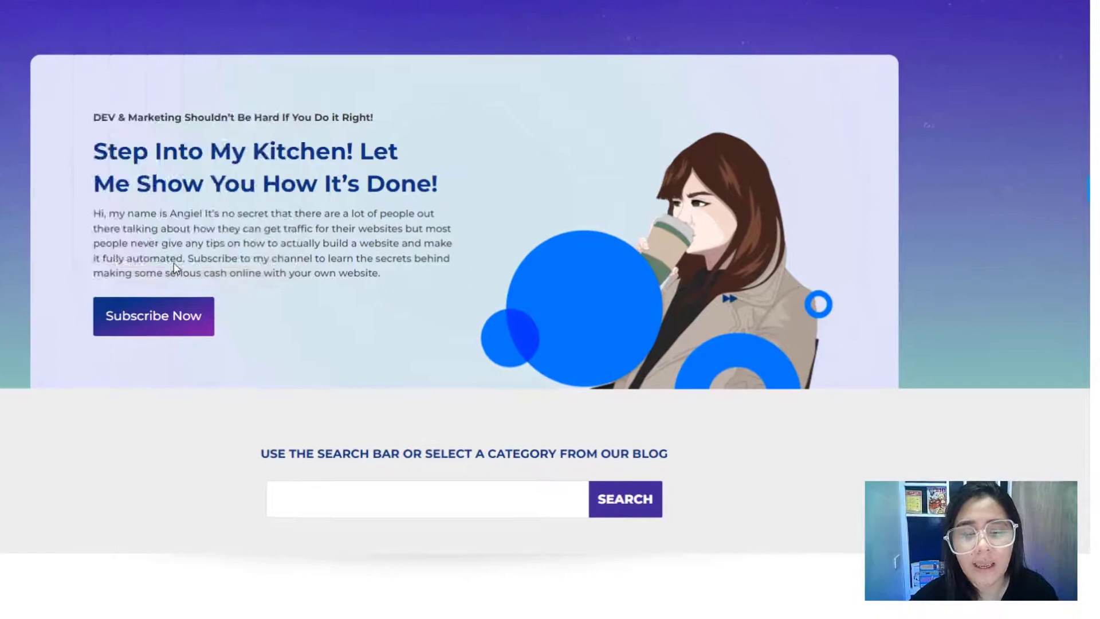
key("F12")
type("rss")
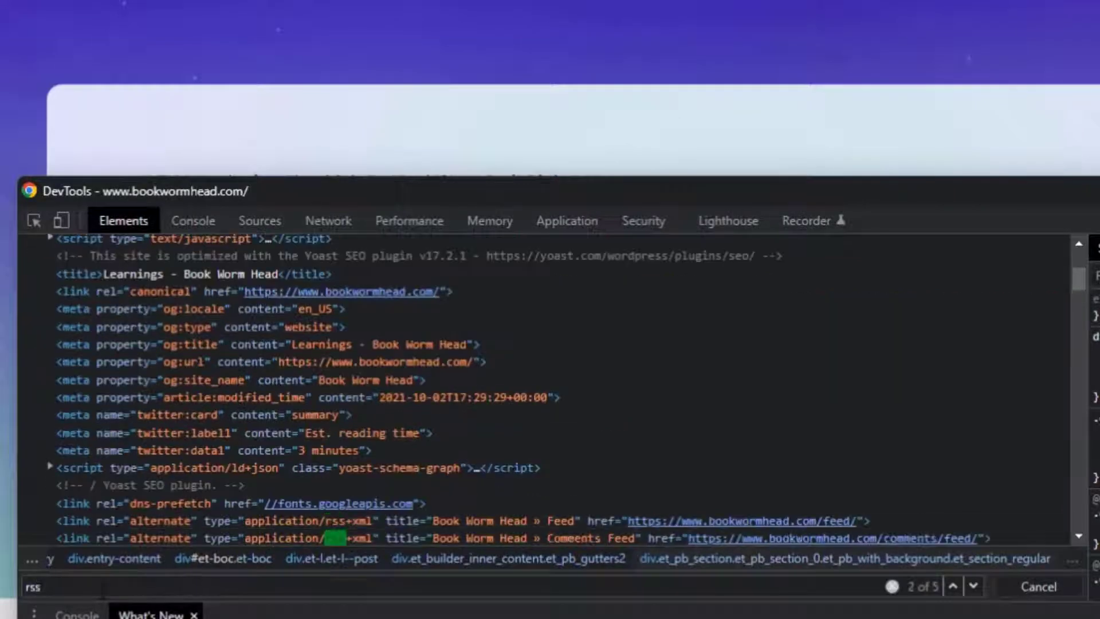
scroll("down", 3)
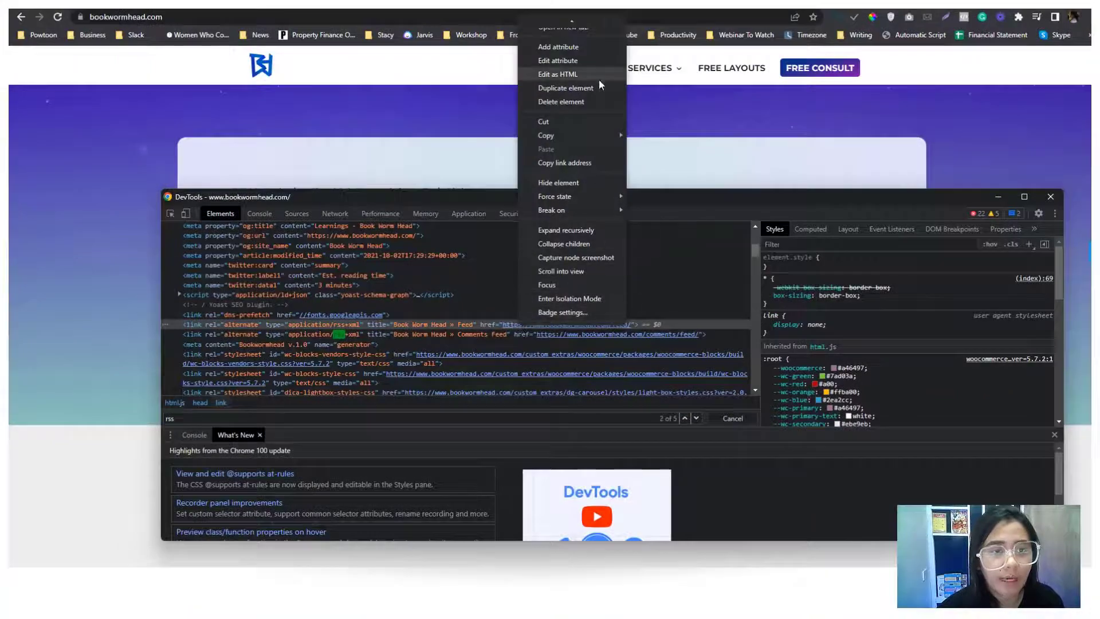
left_click(693, 145)
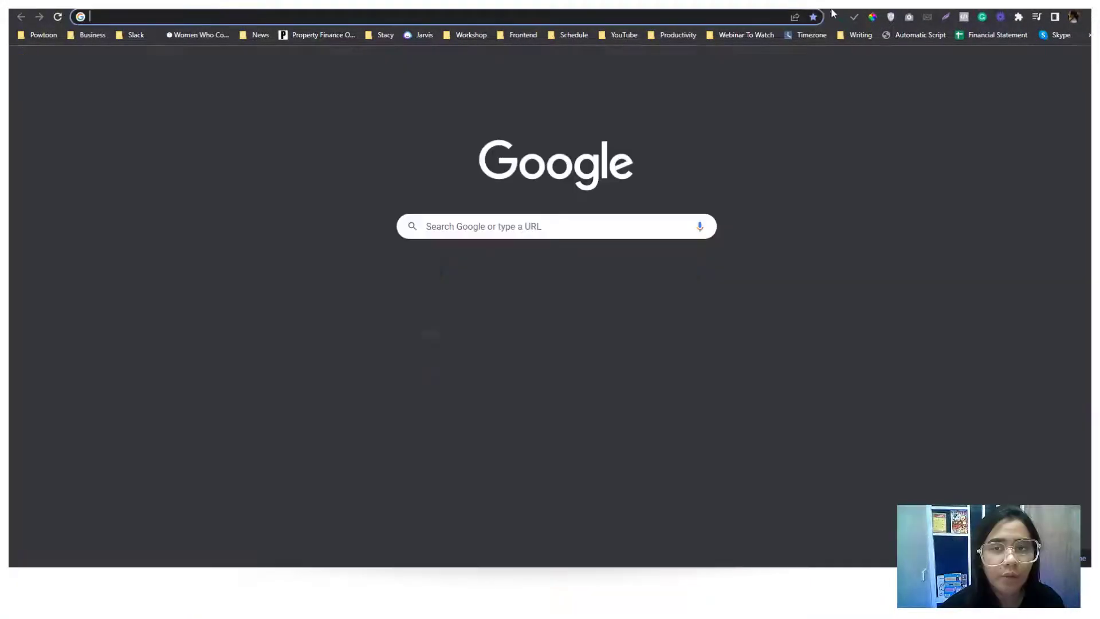
Step: Load bookwormhead.com/feed/ to view the blog's raw RSS XML
type("bookwormhead.com/feed/")
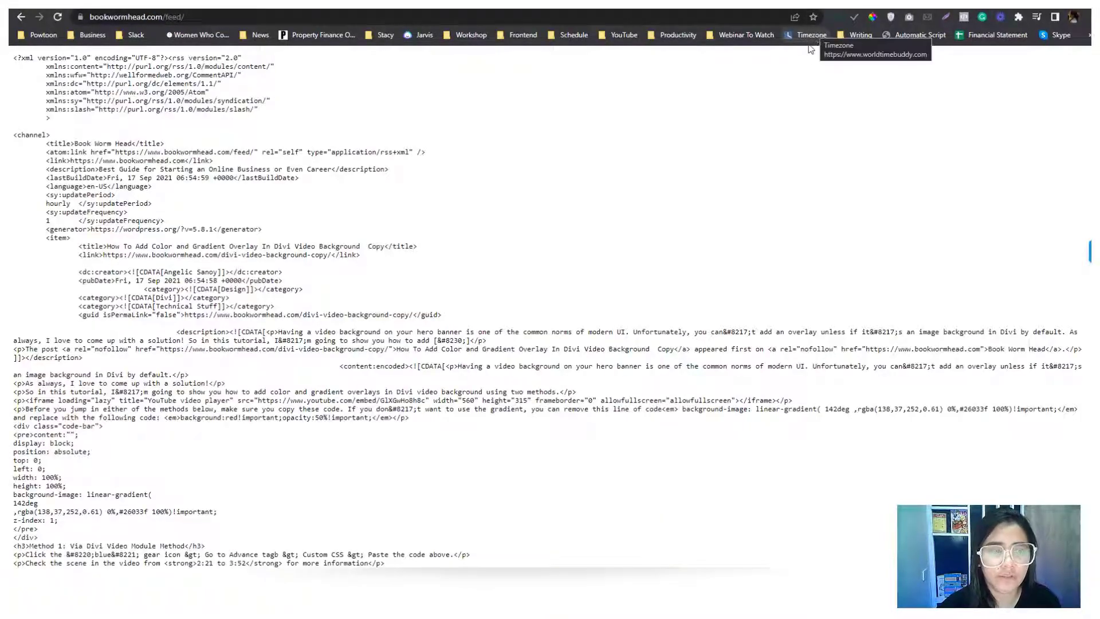
mouse_move(734, 174)
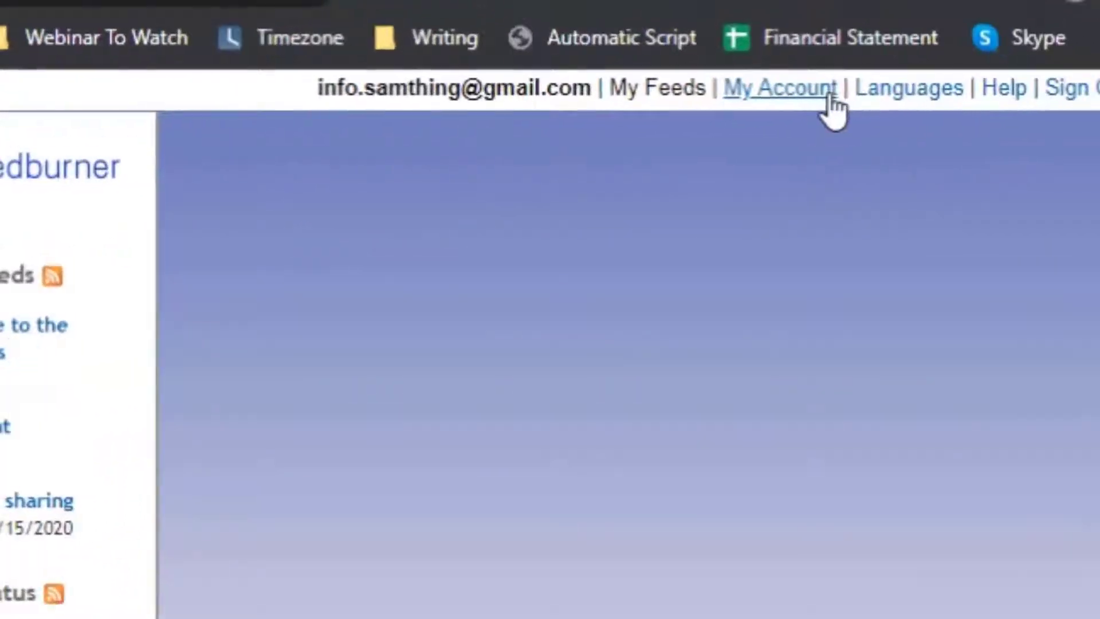
mouse_move(1089, 103)
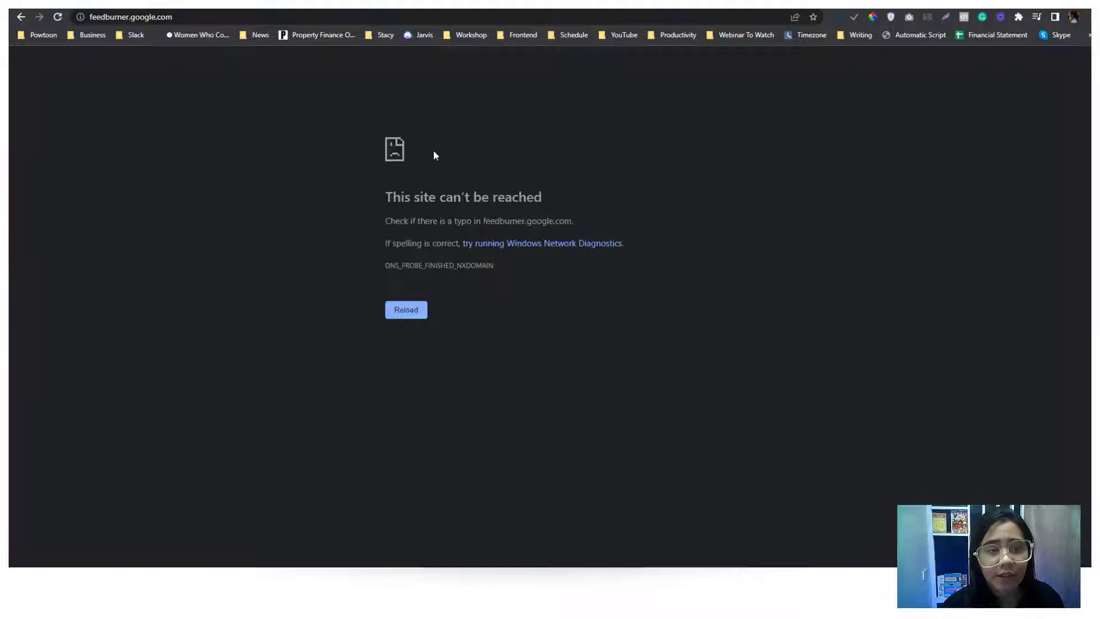
Step: Reload feedburner.google.com after the error to reach the My Feeds list
left_click(126, 16)
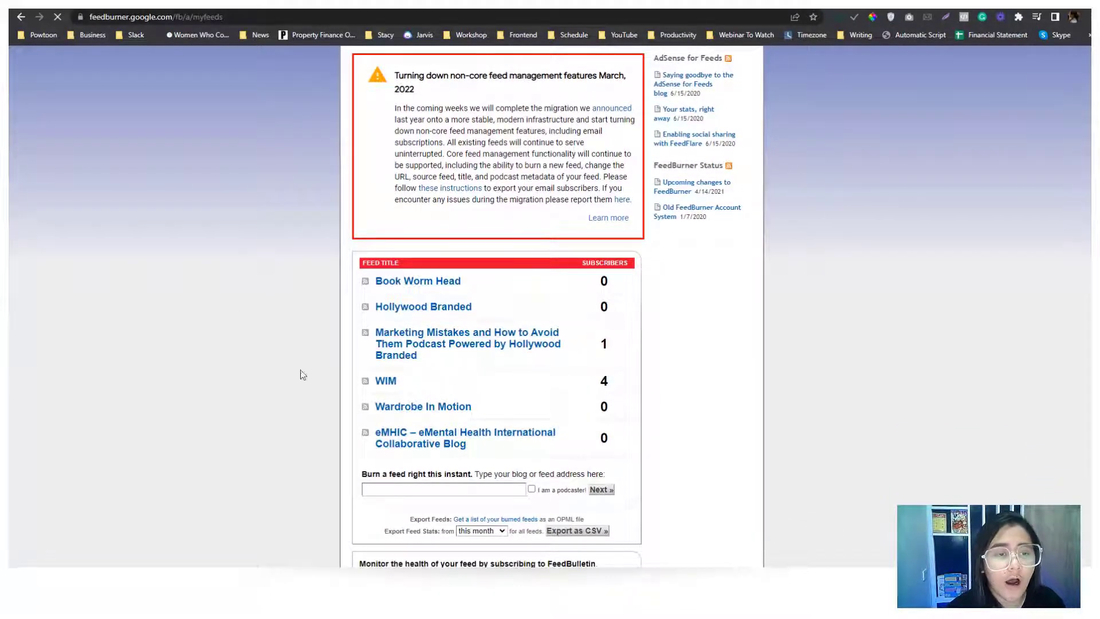
mouse_move(508, 337)
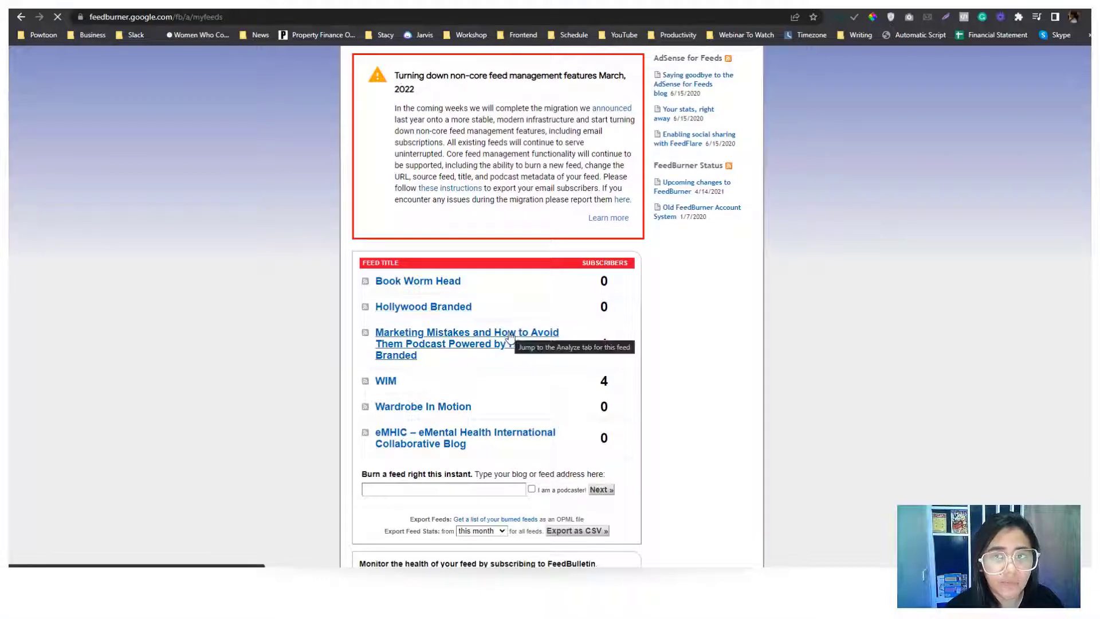
mouse_move(557, 394)
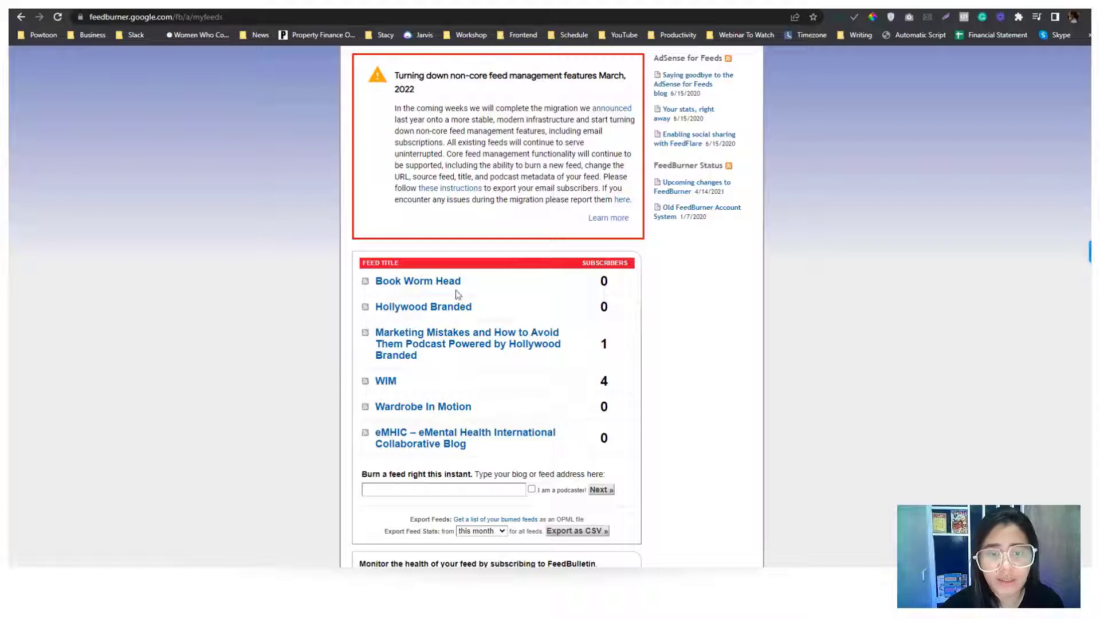
mouse_move(778, 56)
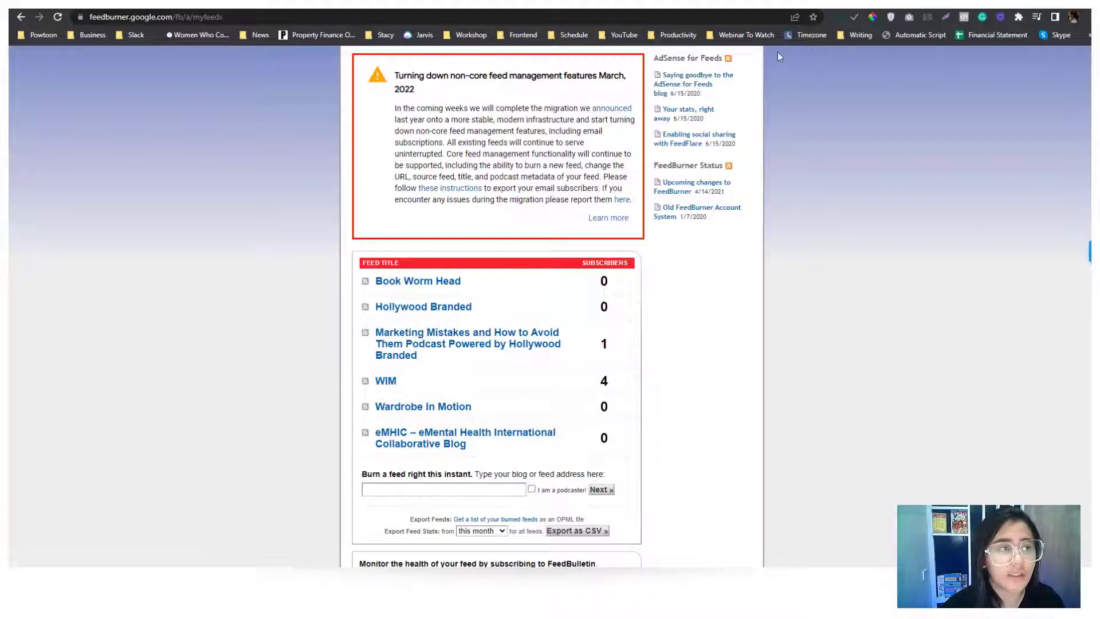
mouse_move(708, 255)
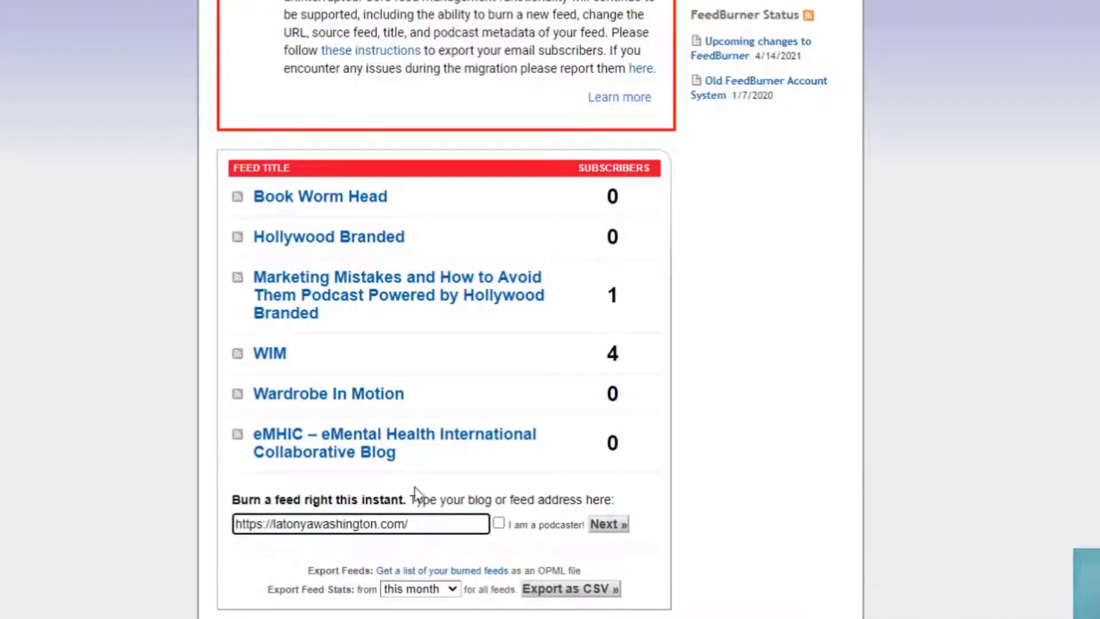
scroll("down", 3)
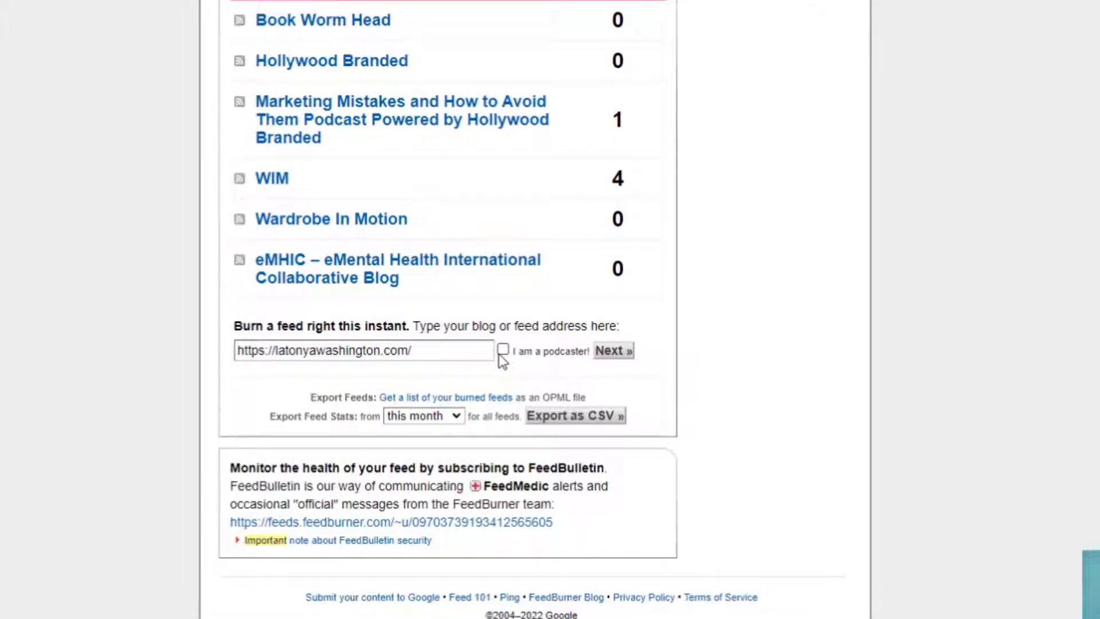
mouse_move(541, 375)
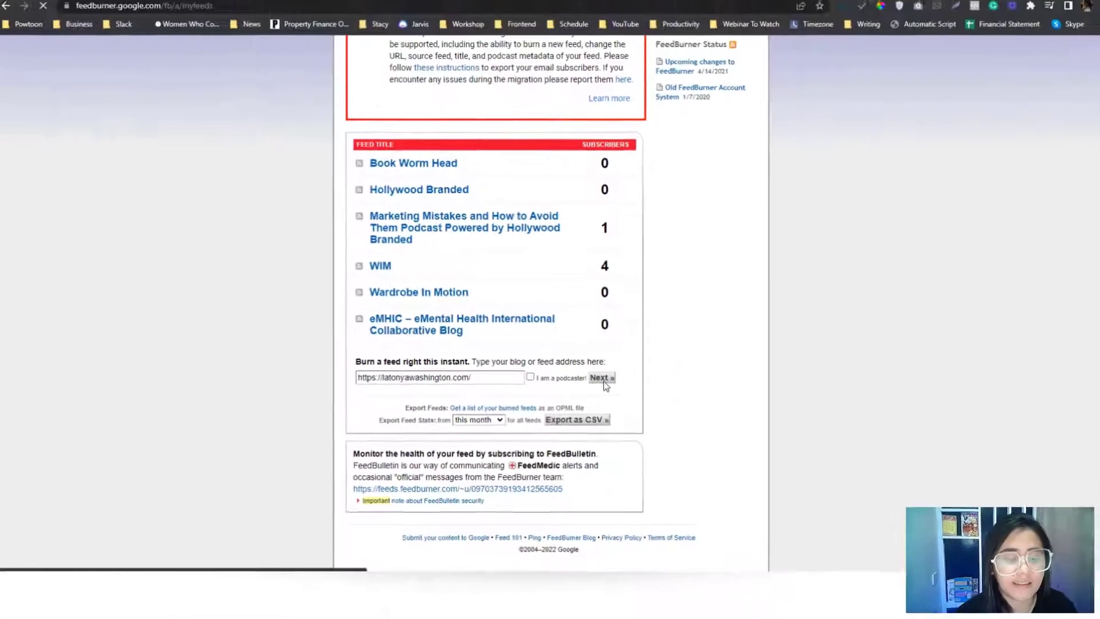
left_click(602, 378)
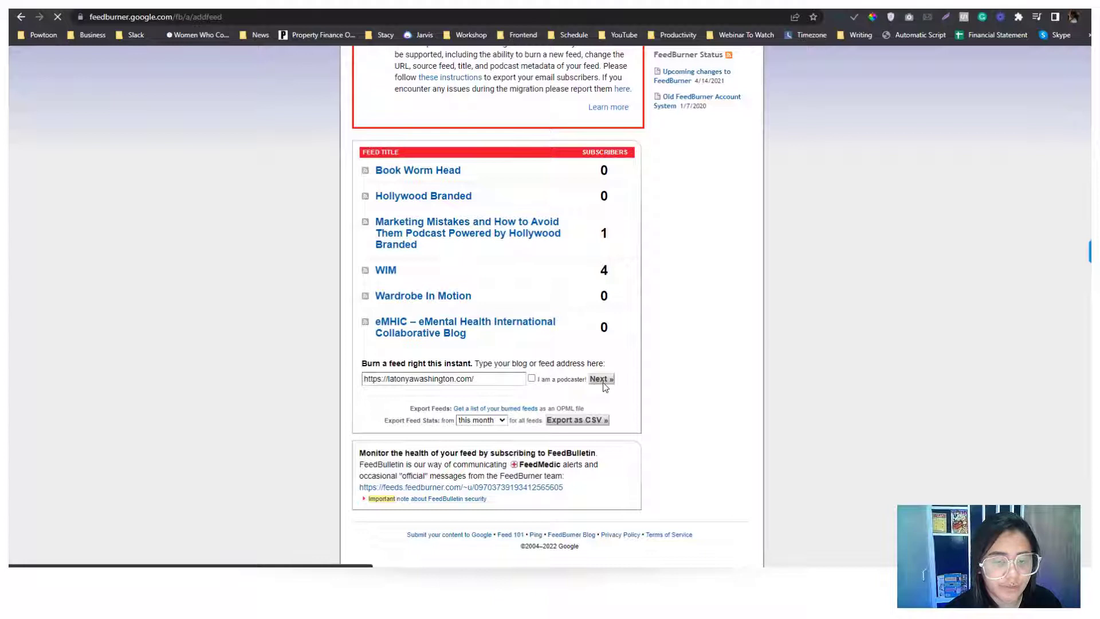
left_click(601, 378)
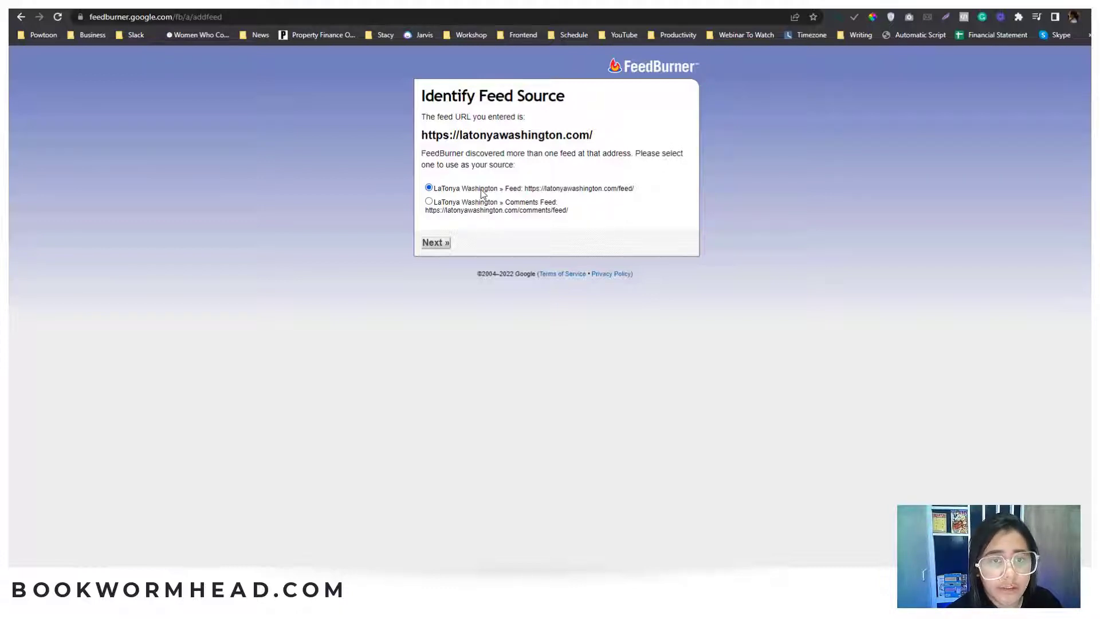
left_click(436, 243)
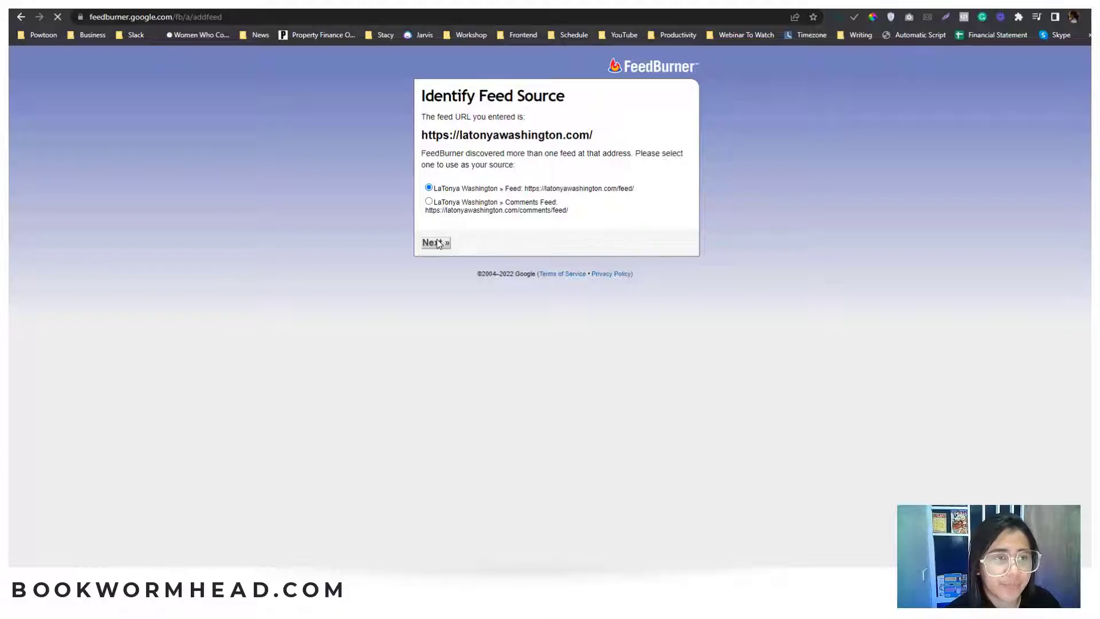
left_click(436, 243)
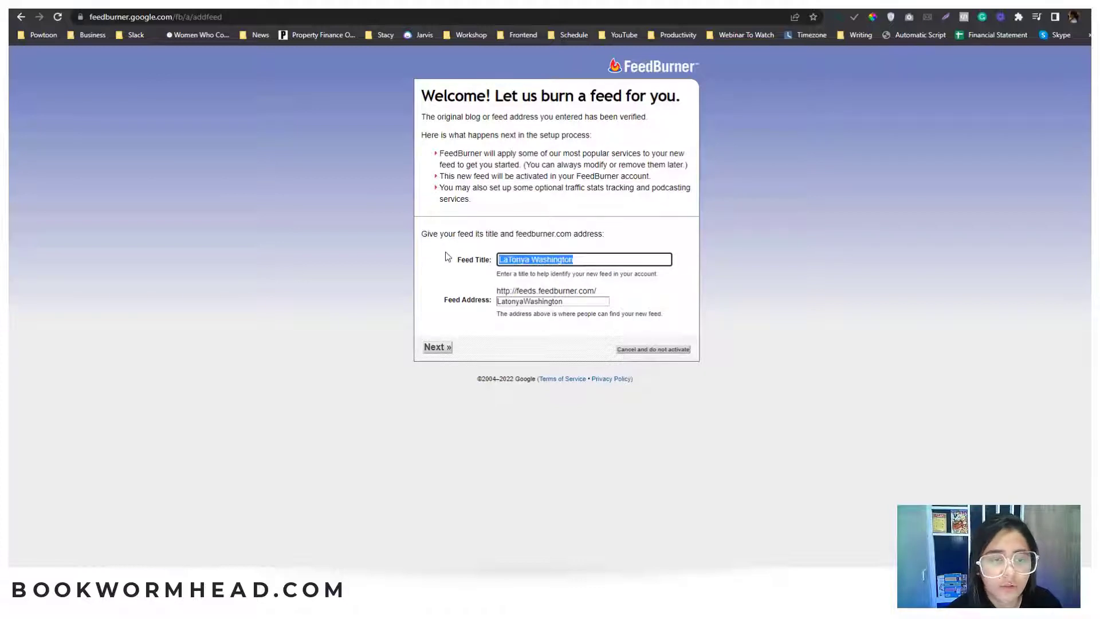
Step: Title the feed 'LaTonya Washington Blog' with lowercase address latonyawashington and continue
left_click(607, 259)
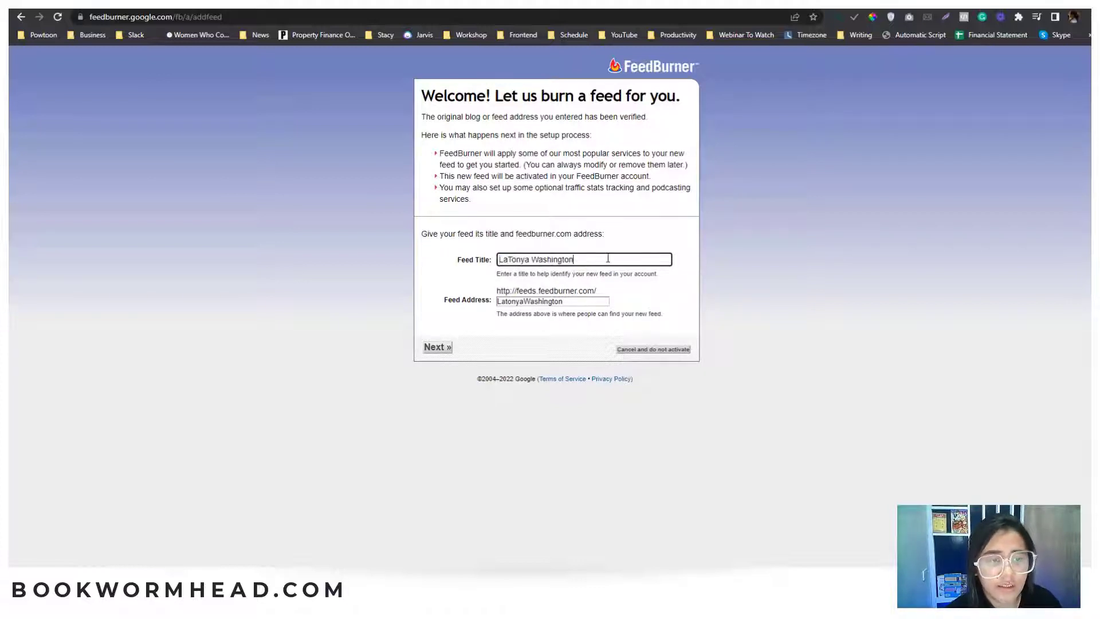
type("Blog")
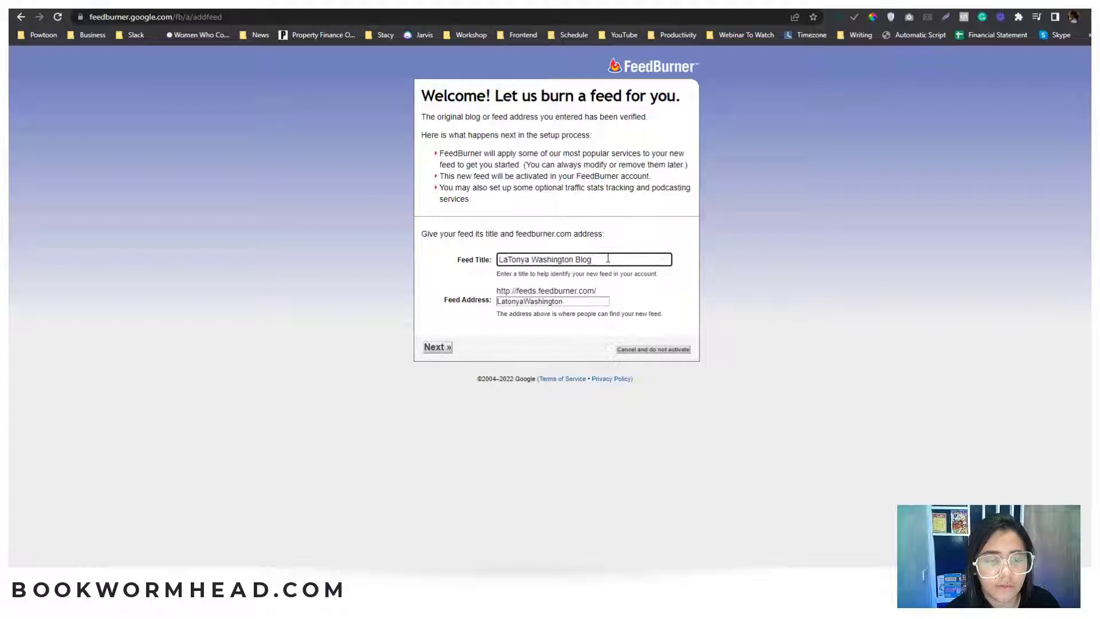
double_click(551, 302)
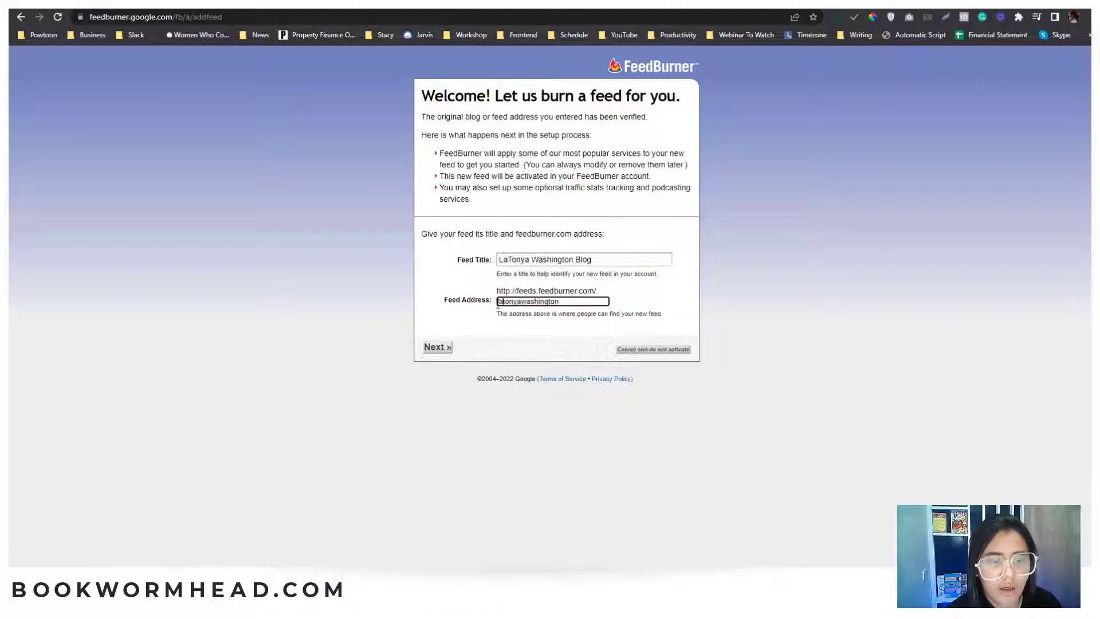
left_click(438, 346)
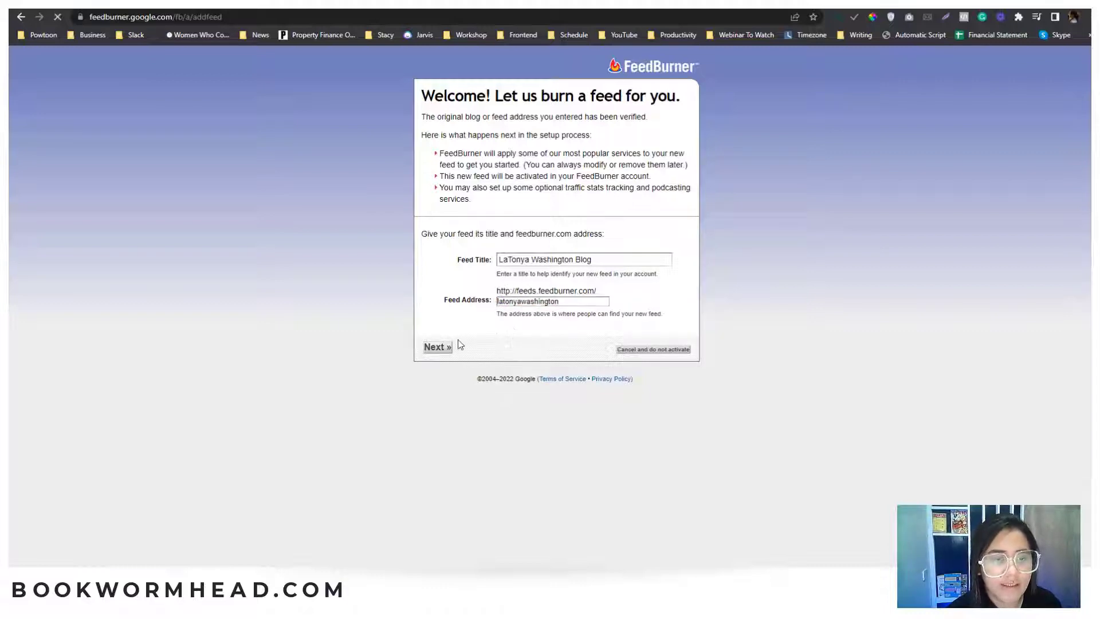
mouse_move(471, 339)
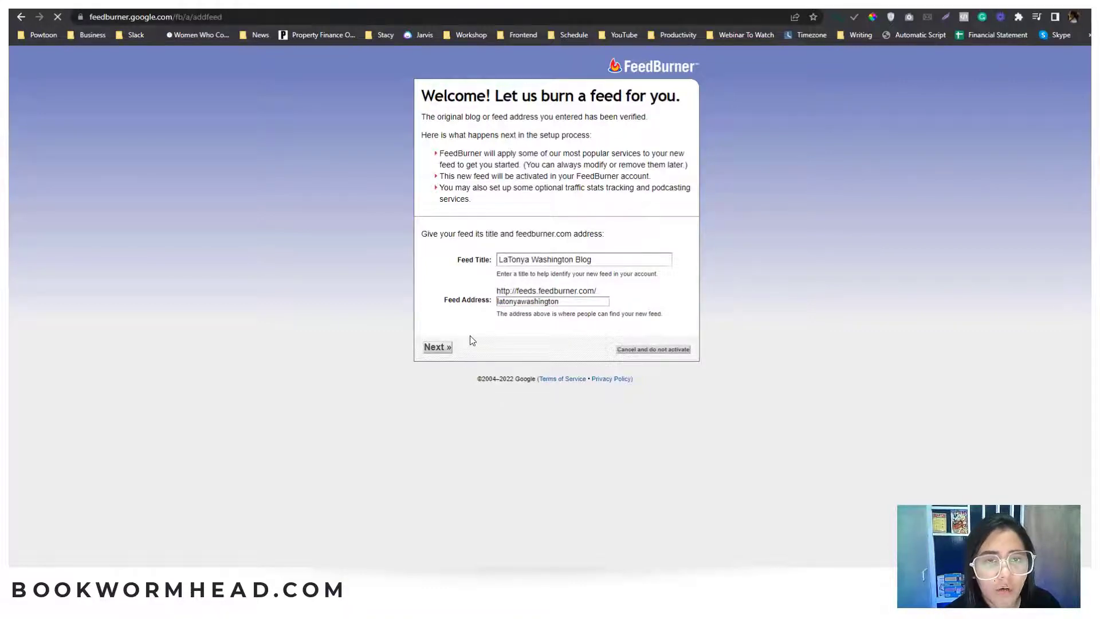
left_click(437, 346)
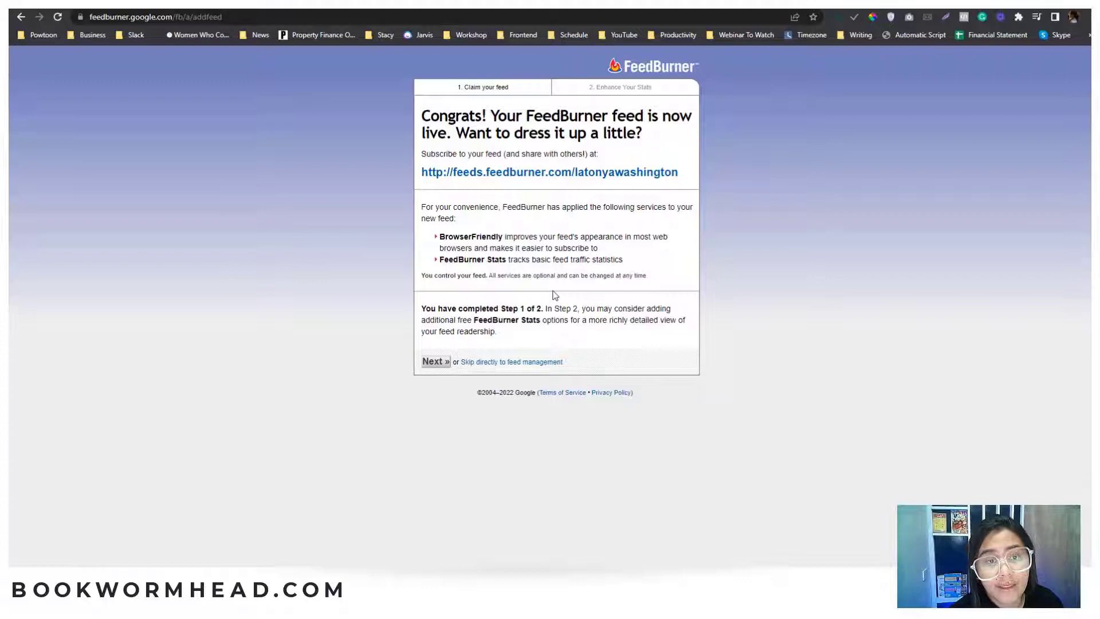
right_click(549, 172)
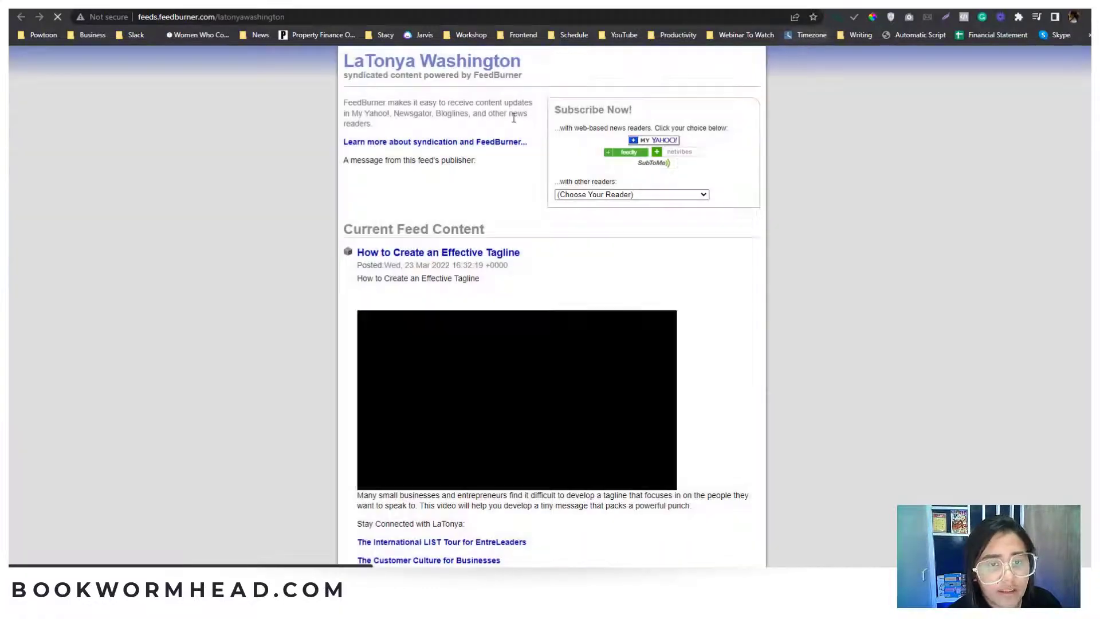
scroll("down", 3)
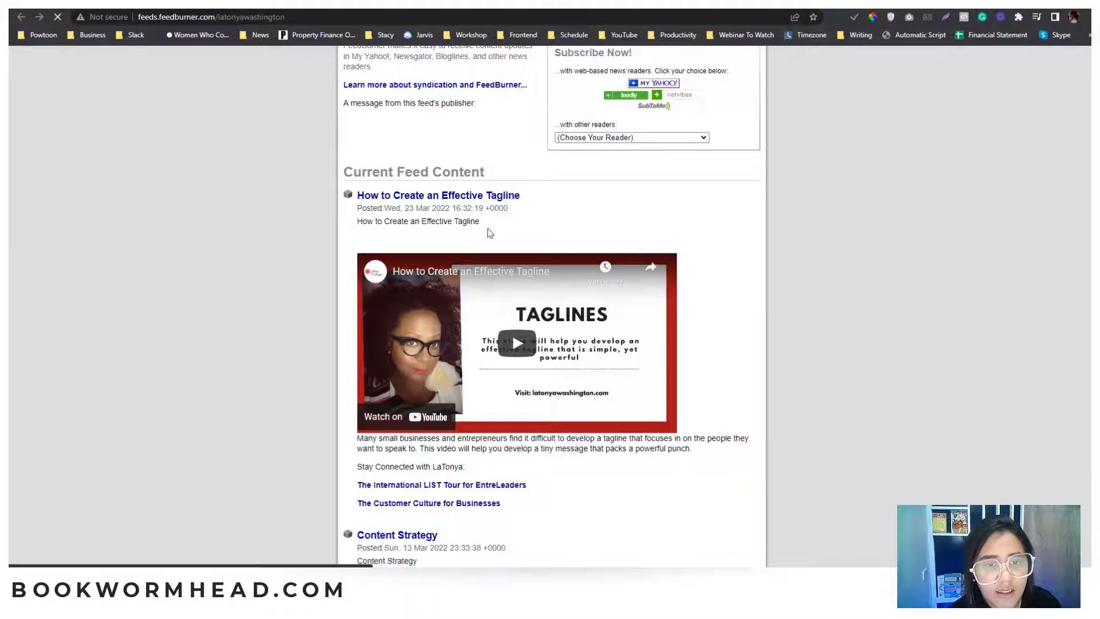
scroll("down", 3)
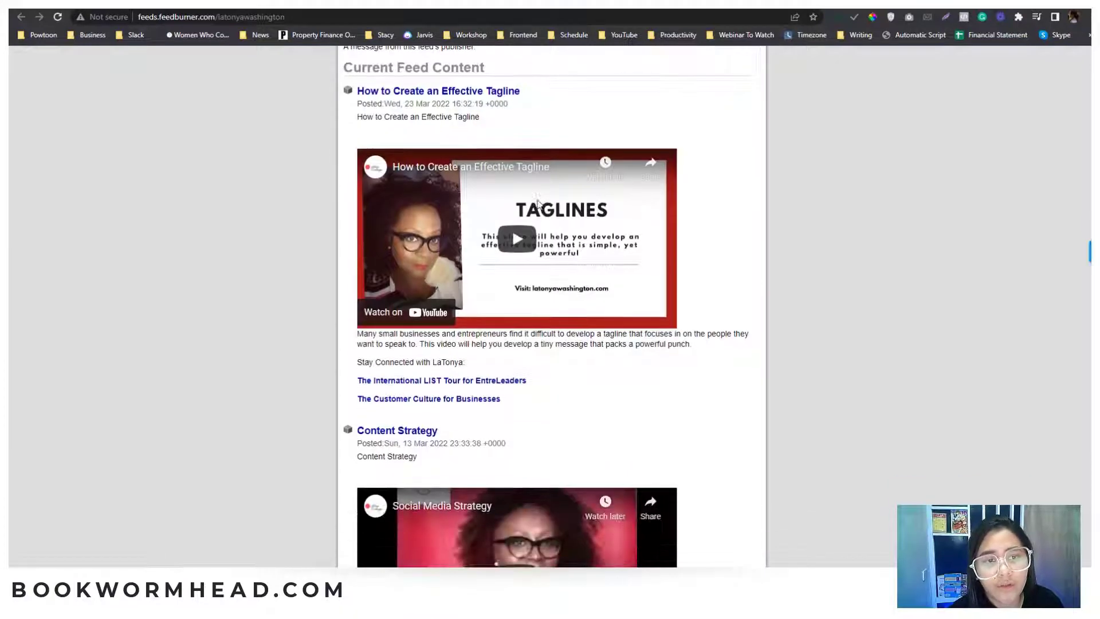
scroll("down", 3)
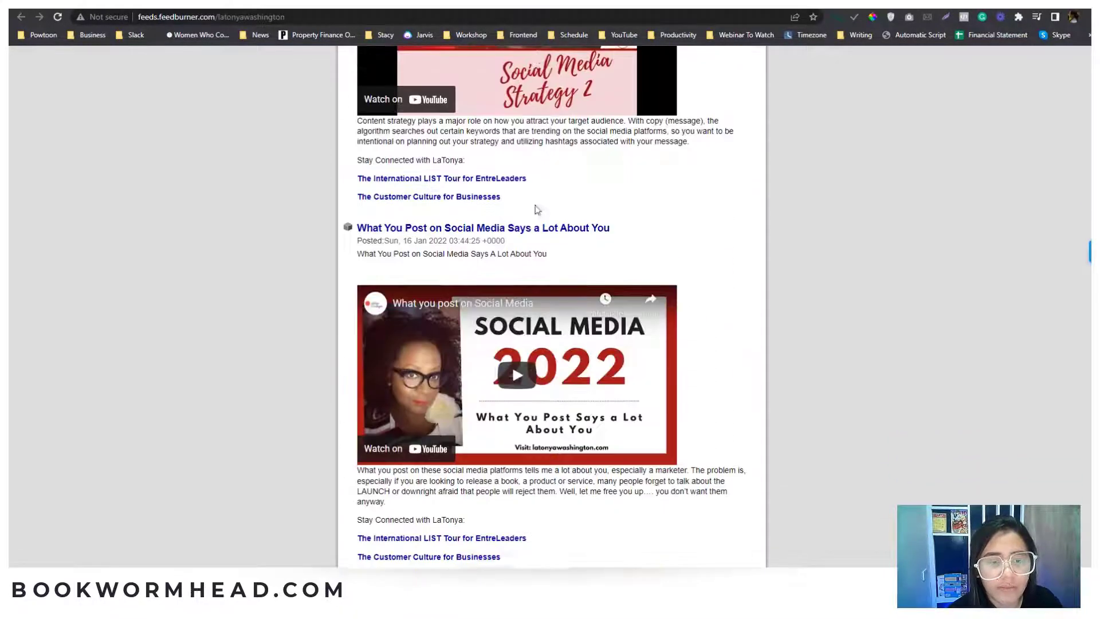
scroll("down", 3)
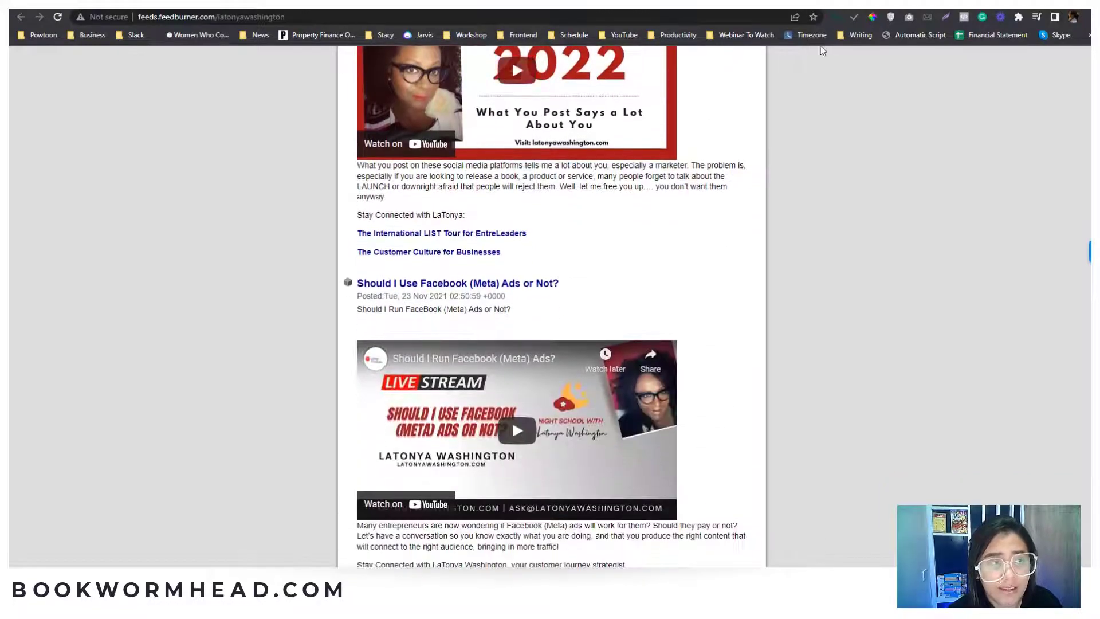
mouse_move(566, 250)
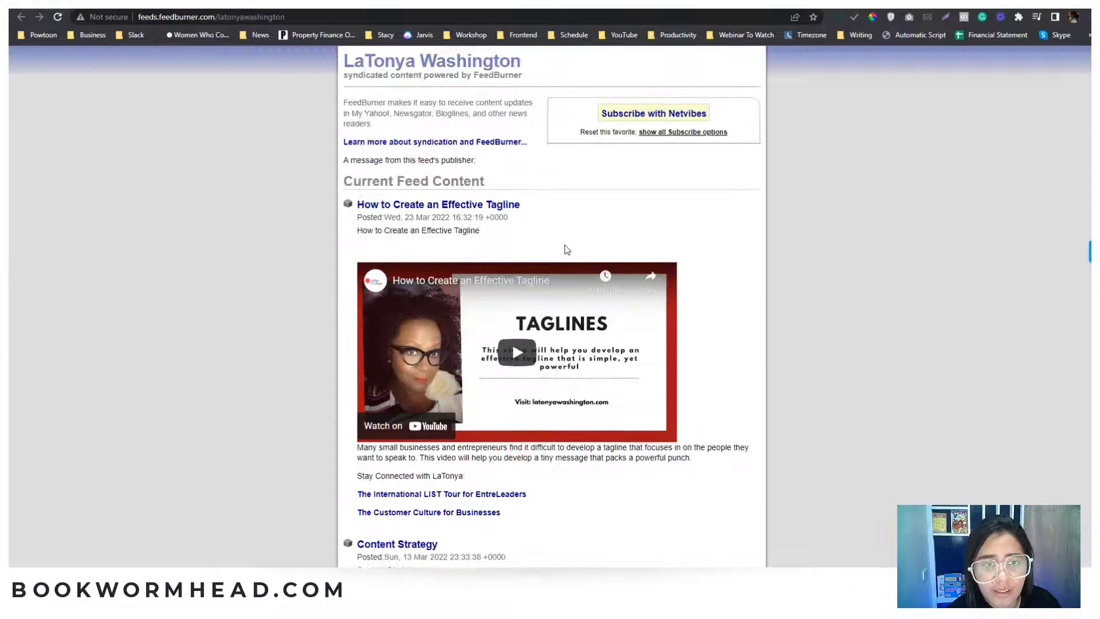
mouse_move(630, 200)
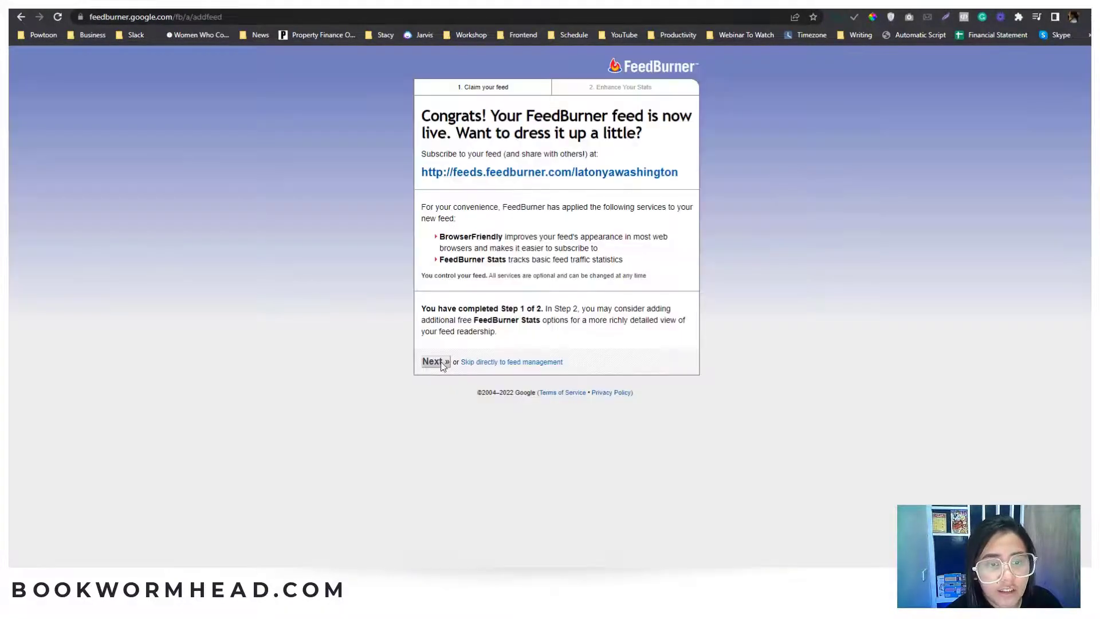
Step: Complete the two-step wizard and view the feed's Analyze stats dashboard
left_click(432, 361)
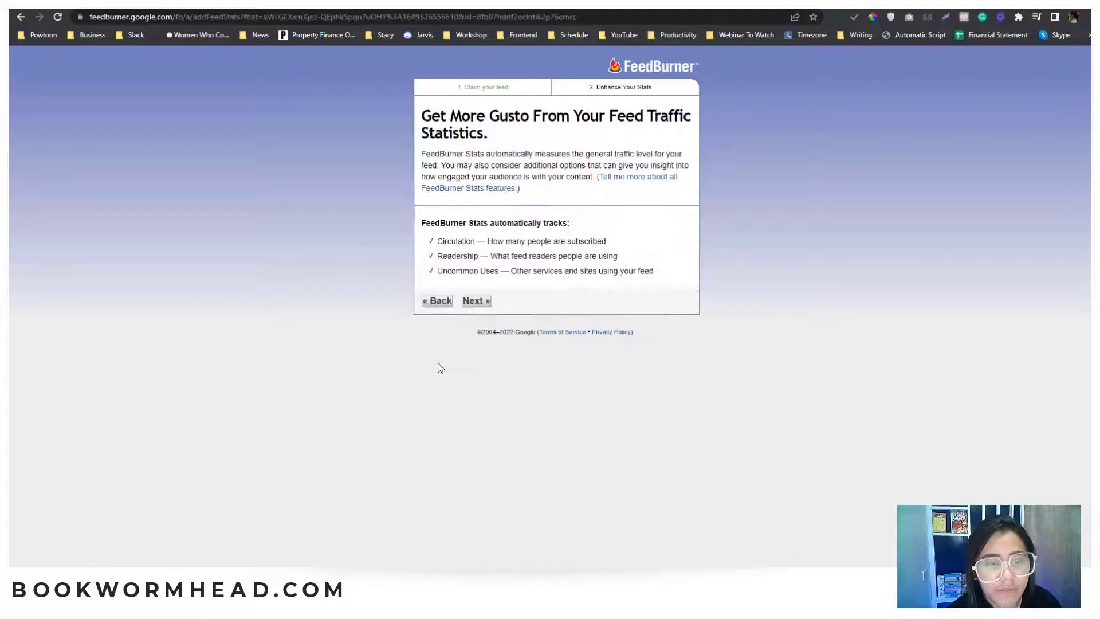
left_click(475, 301)
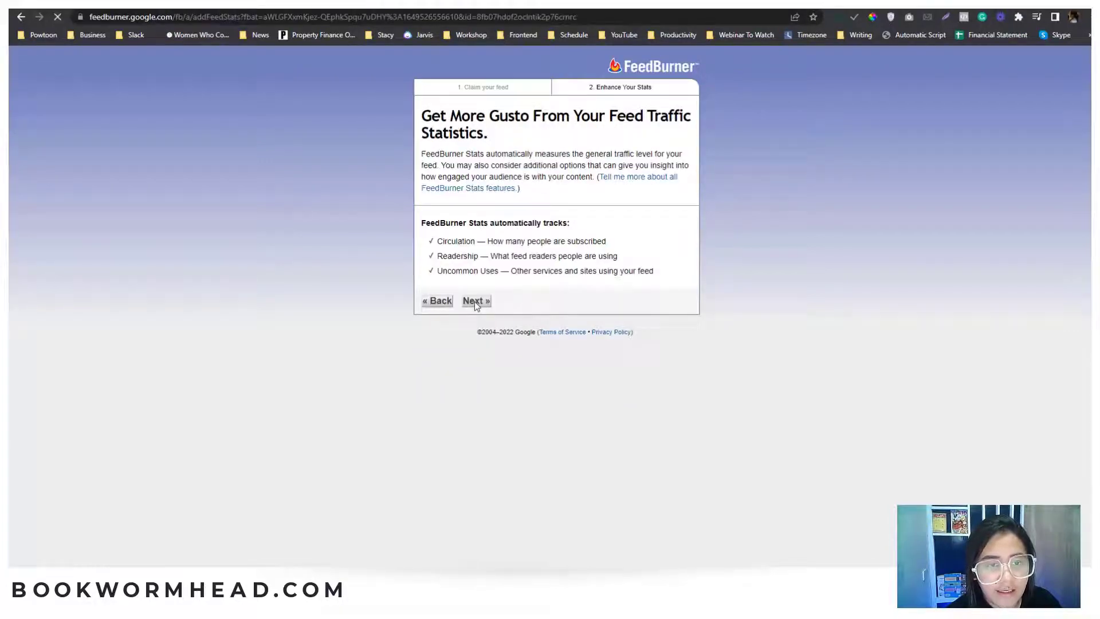
left_click(475, 300)
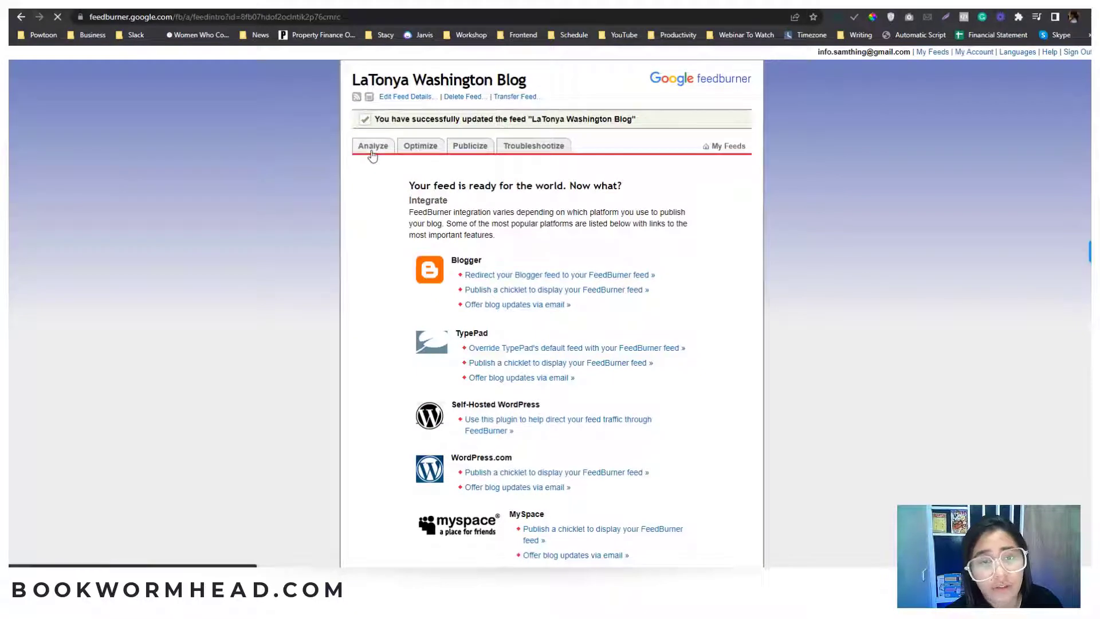
left_click(372, 145)
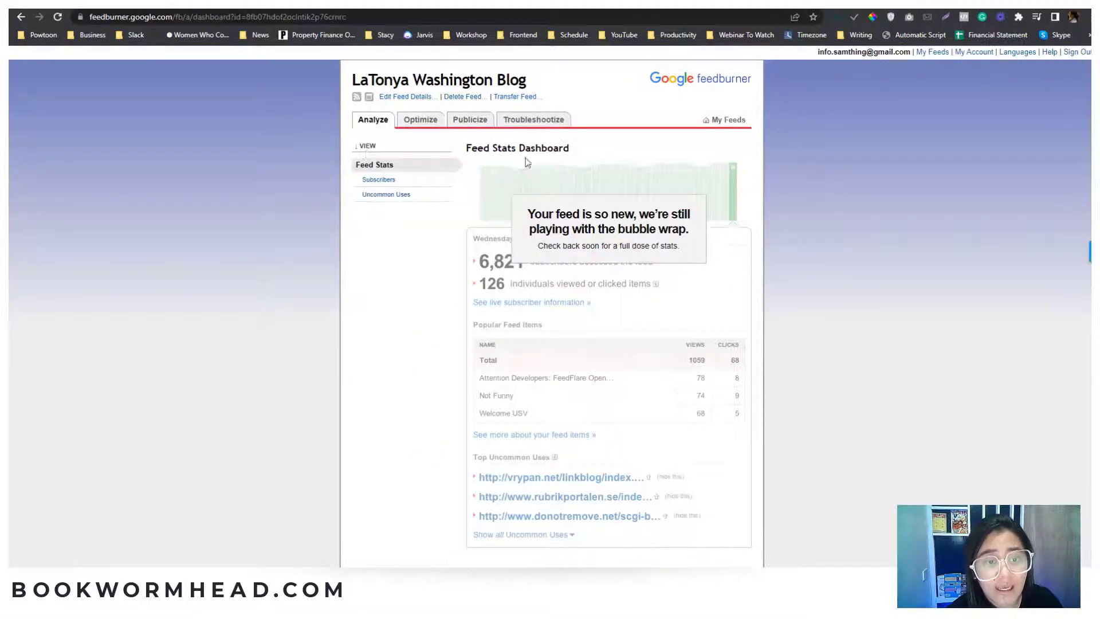
mouse_move(392, 320)
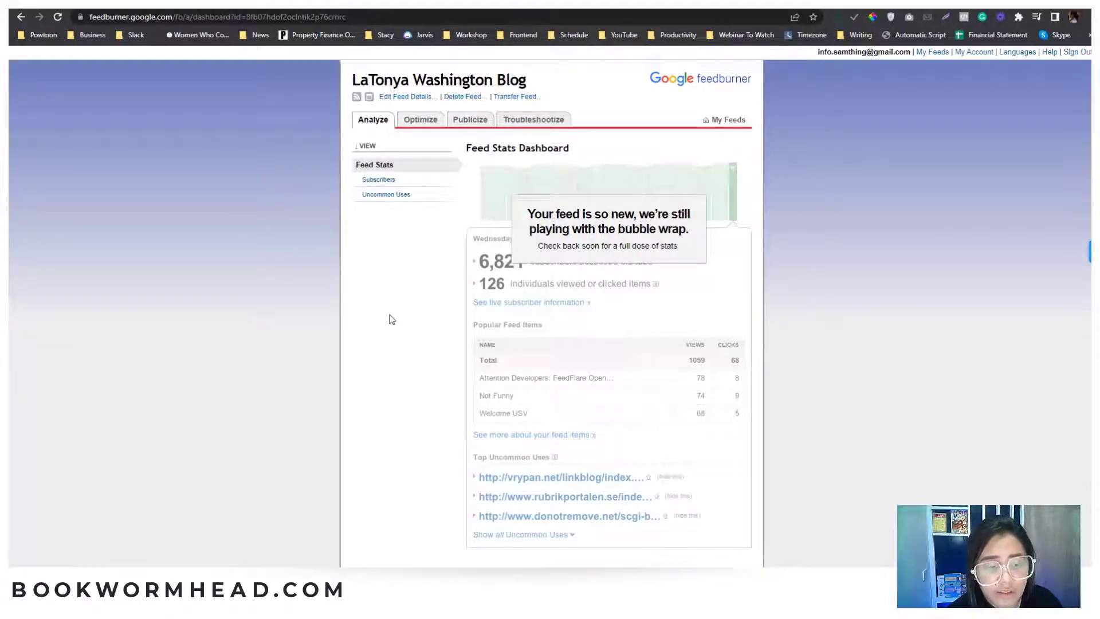
left_click(421, 120)
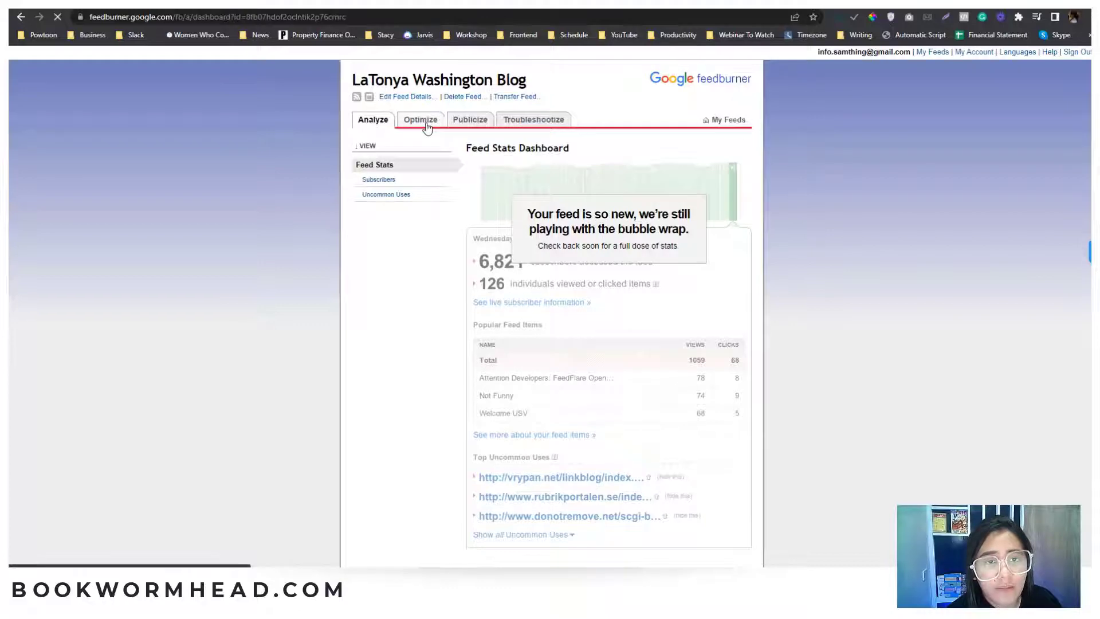
Step: Browse Convert Format, Title/Description and Feed Image Burners under Optimize, ending on FeedFlare
left_click(420, 120)
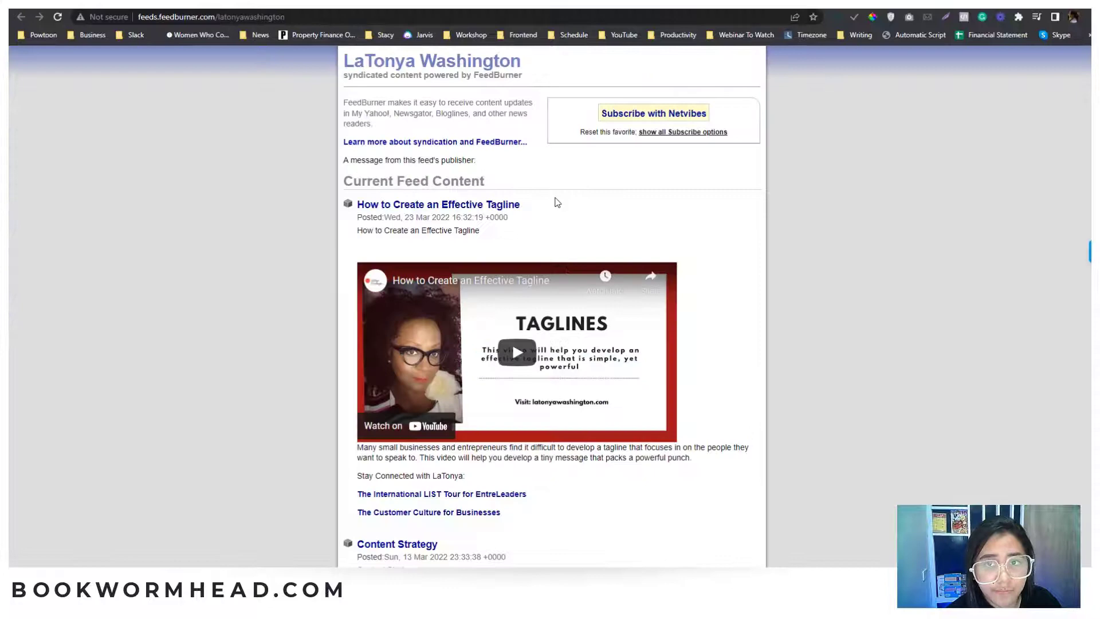
mouse_move(561, 198)
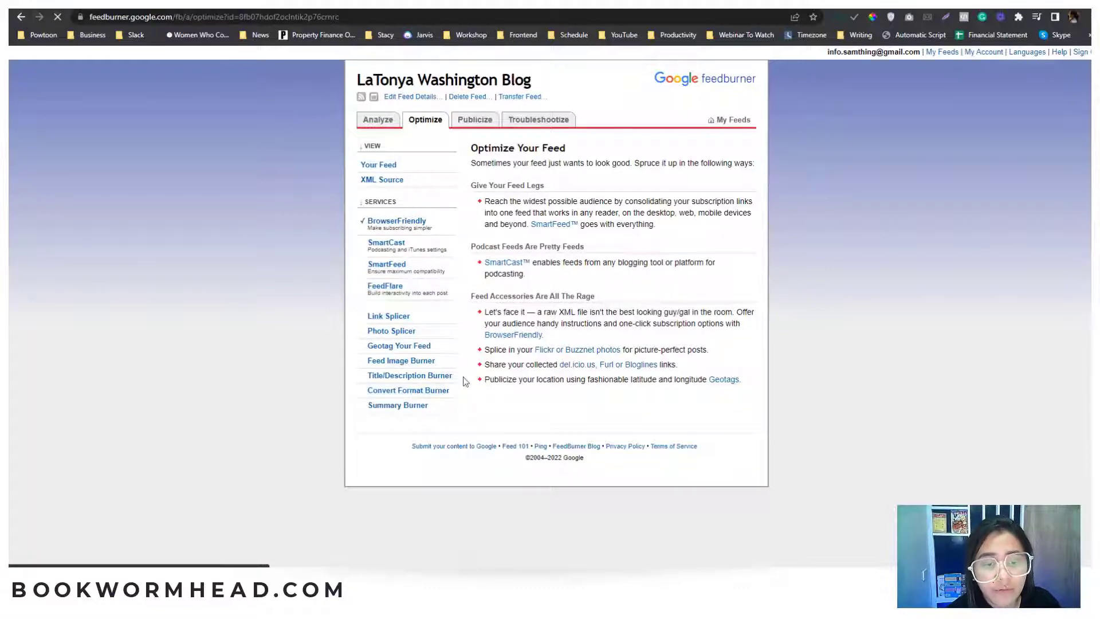
left_click(408, 390)
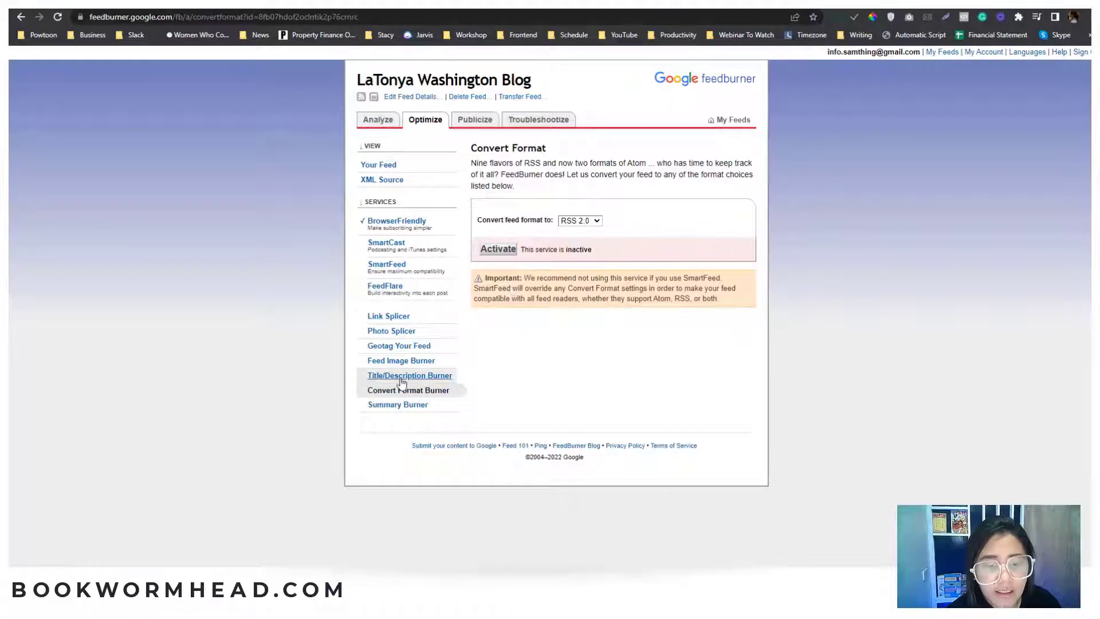
left_click(409, 375)
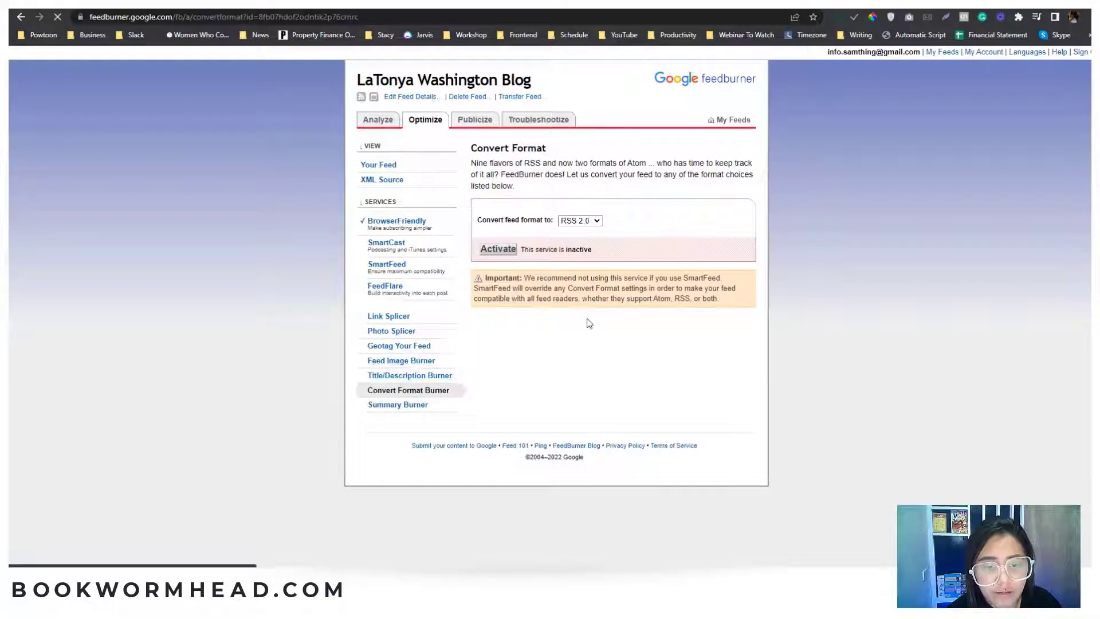
left_click(409, 374)
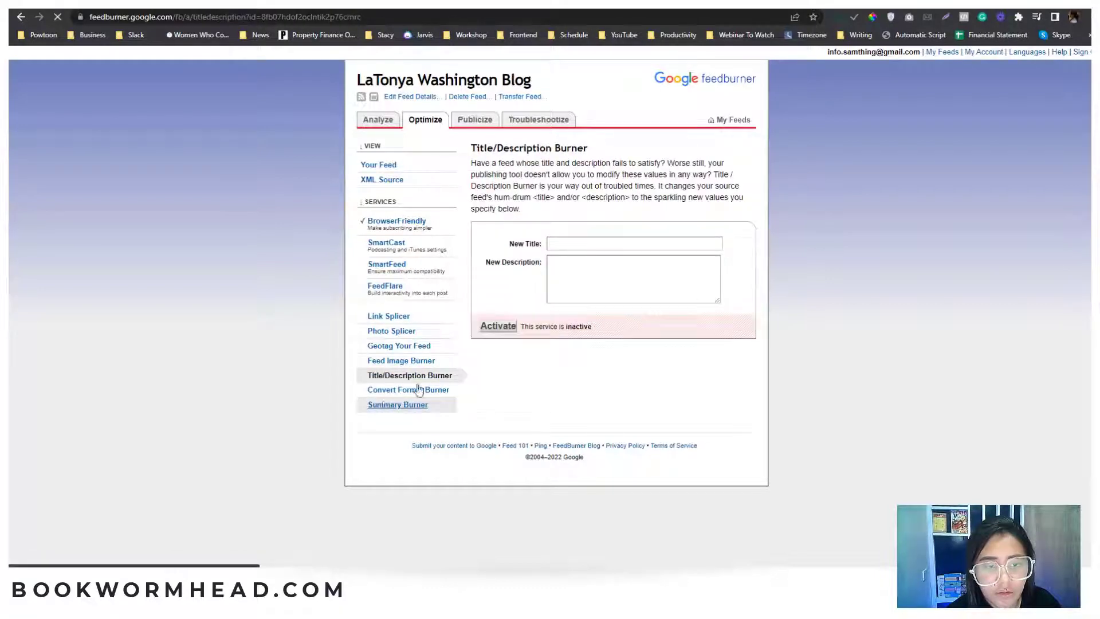
left_click(401, 360)
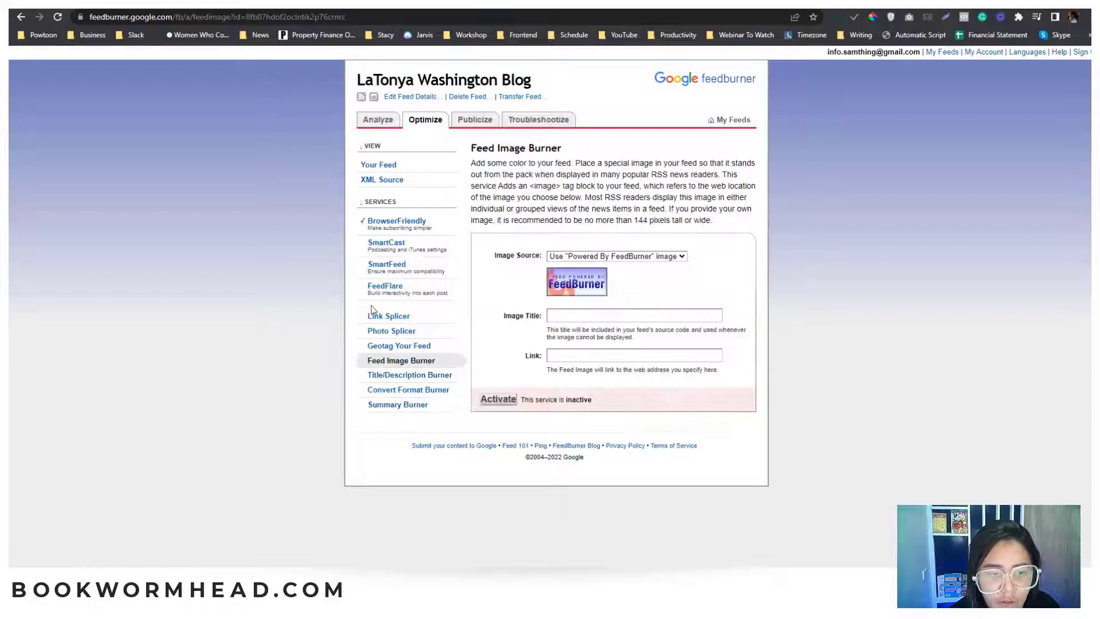
mouse_move(367, 337)
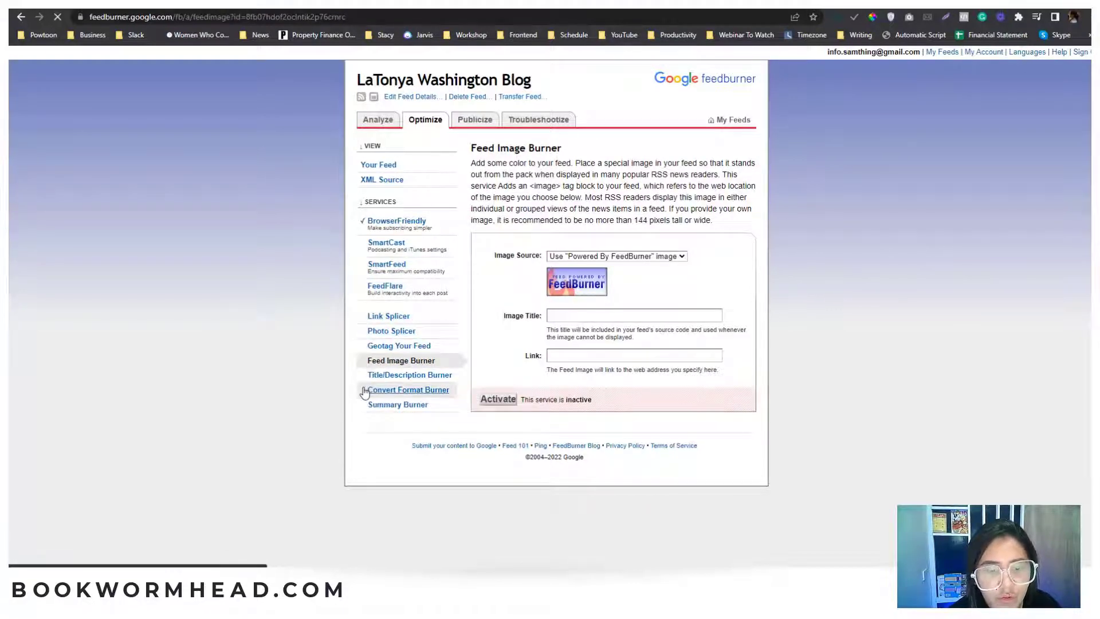
left_click(408, 390)
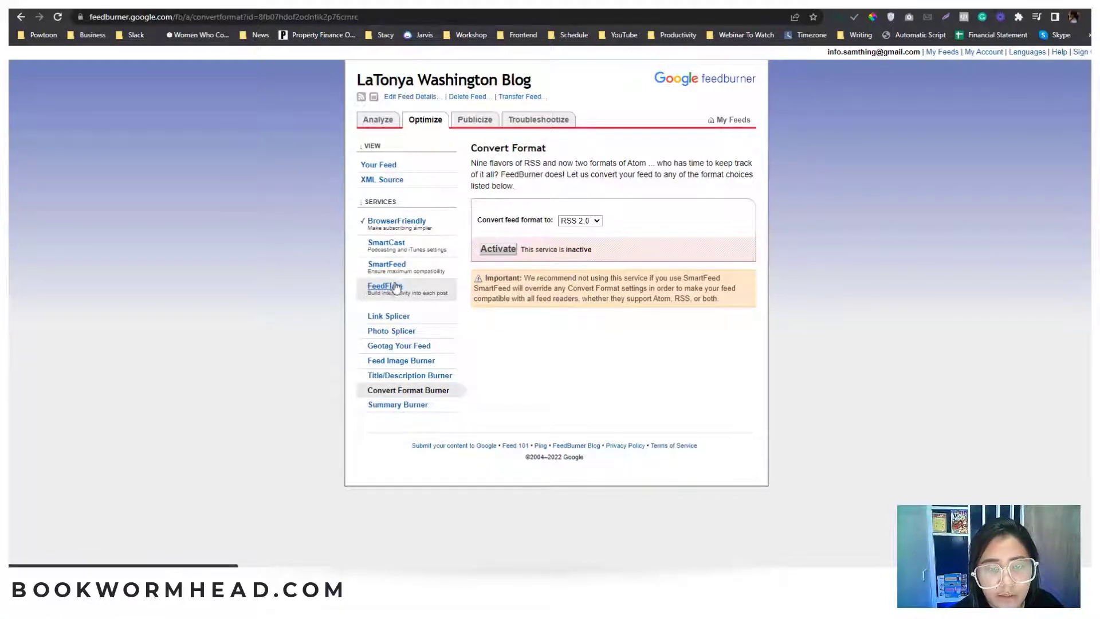
left_click(379, 287)
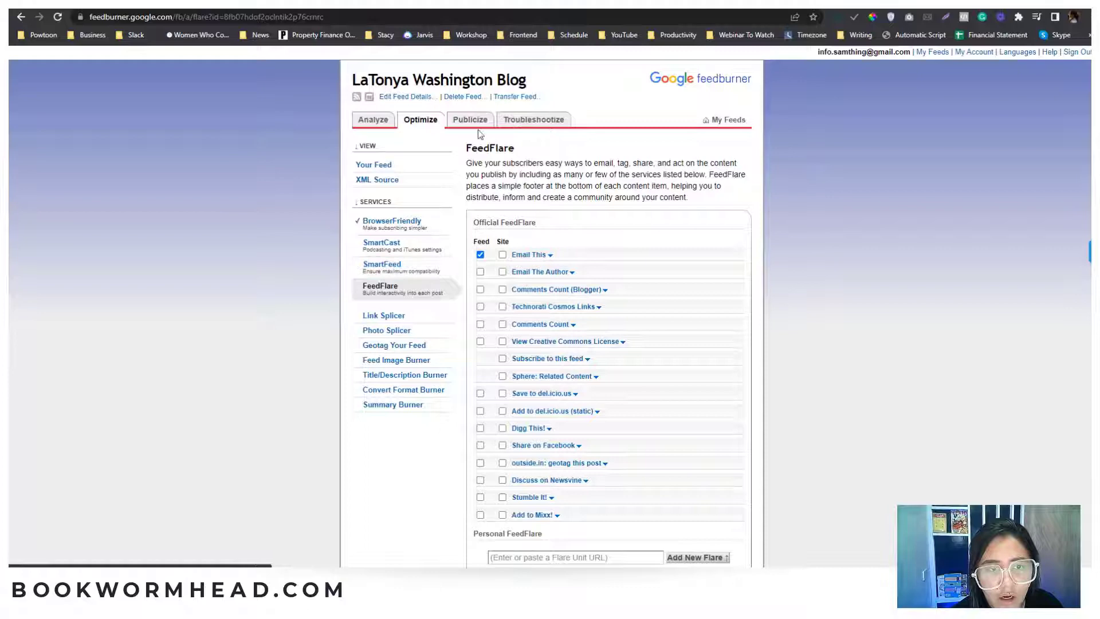
Step: Go to the Publicize services and select BuzzBoost
left_click(470, 119)
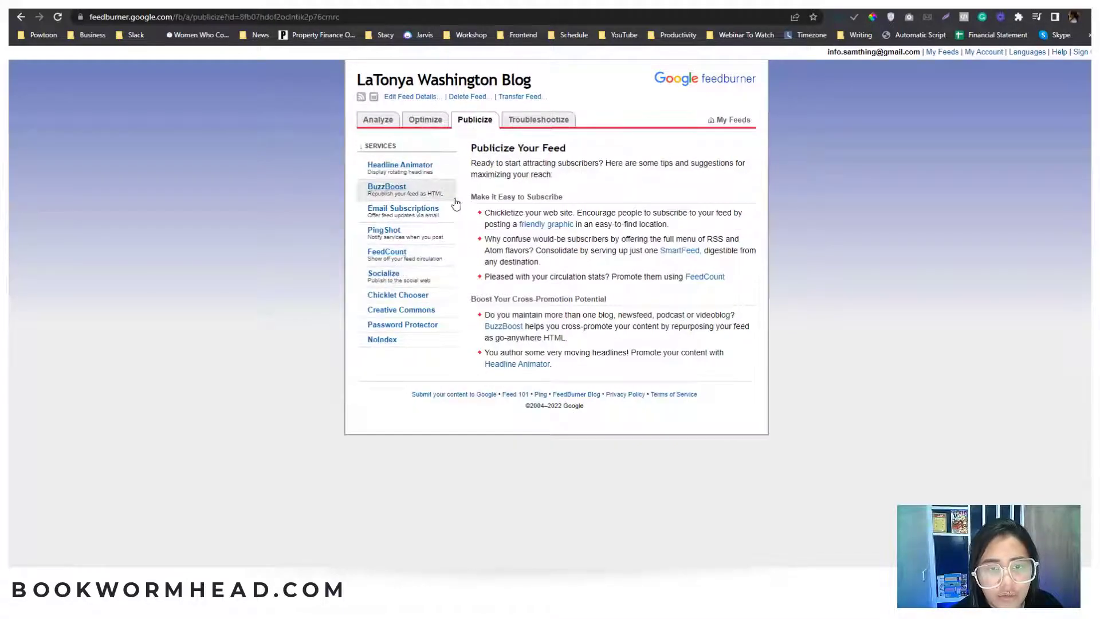
left_click(386, 186)
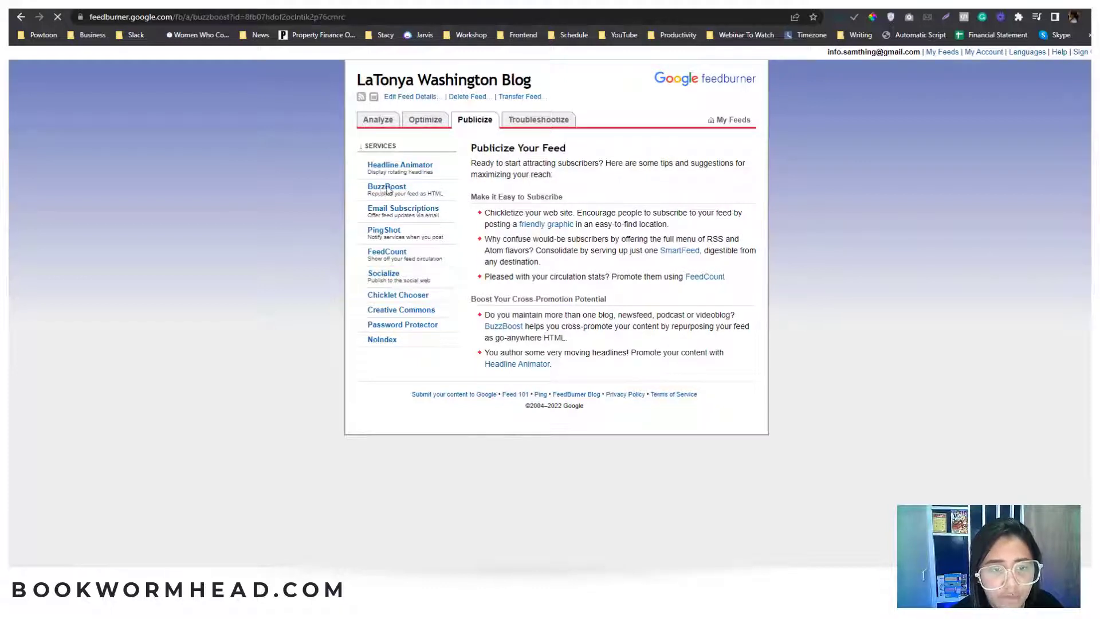
Step: Set BuzzBoost to 10 items without the feed title and 50-word excerpts
left_click(386, 186)
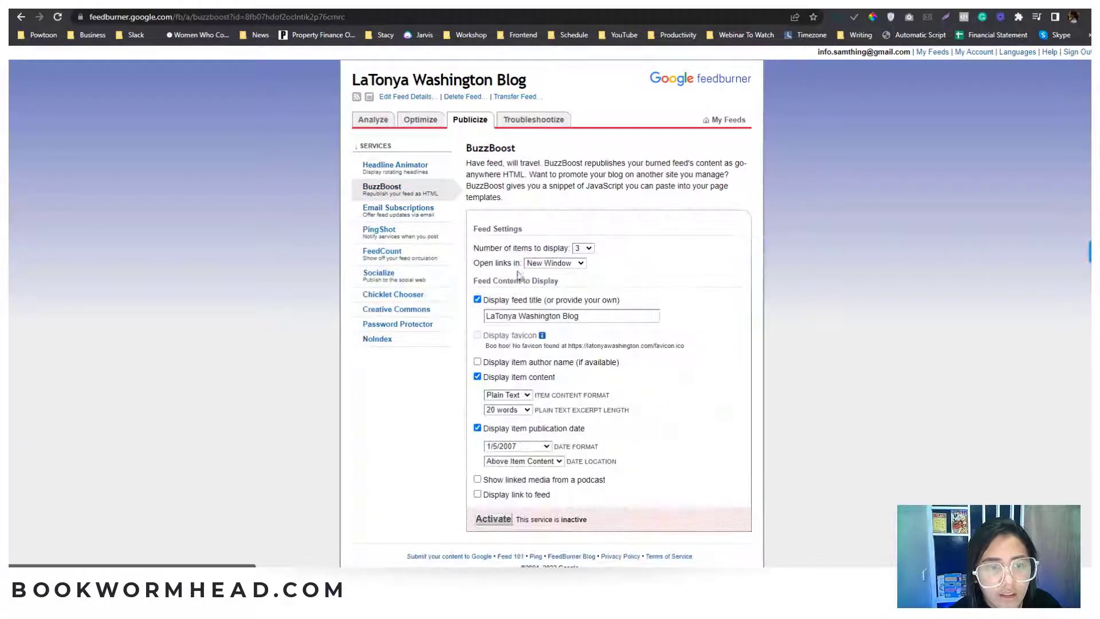
left_click(582, 248)
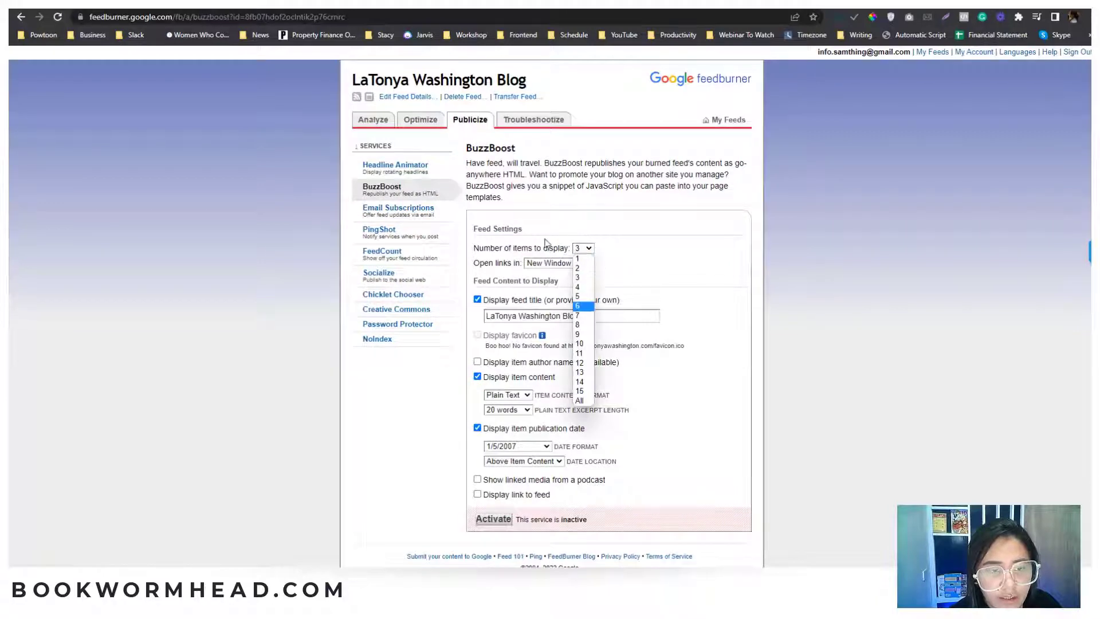
mouse_move(580, 344)
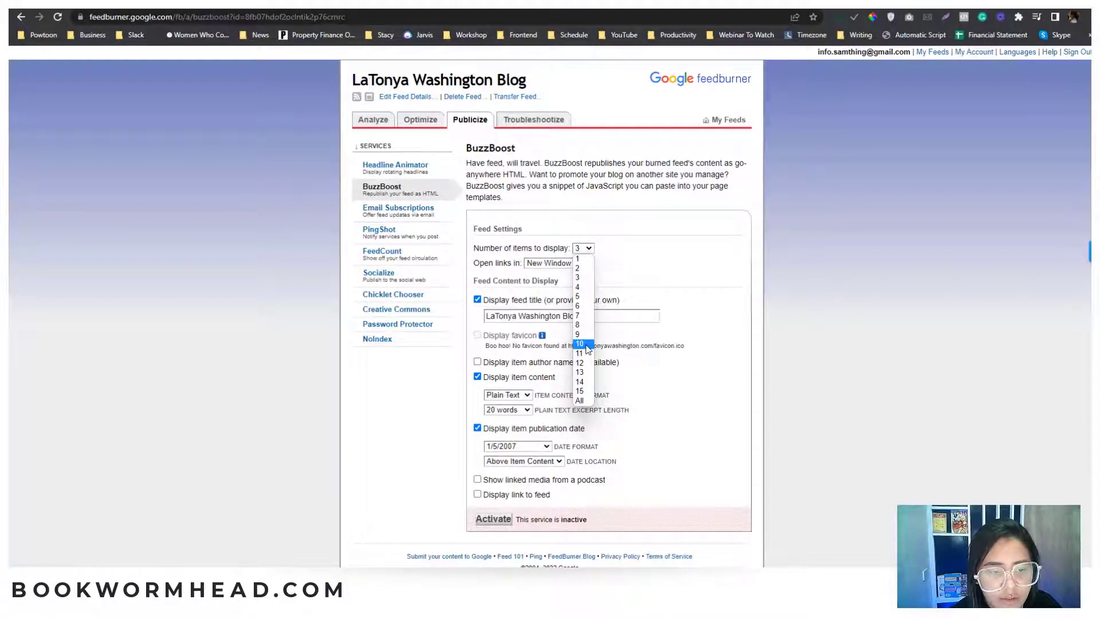
left_click(579, 344)
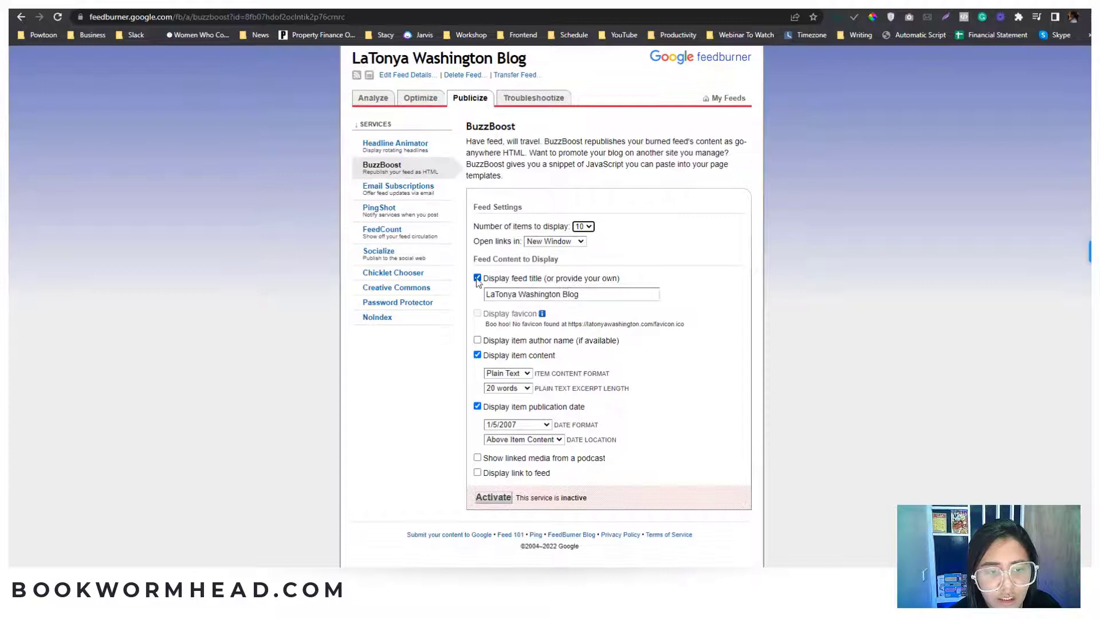
left_click(476, 277)
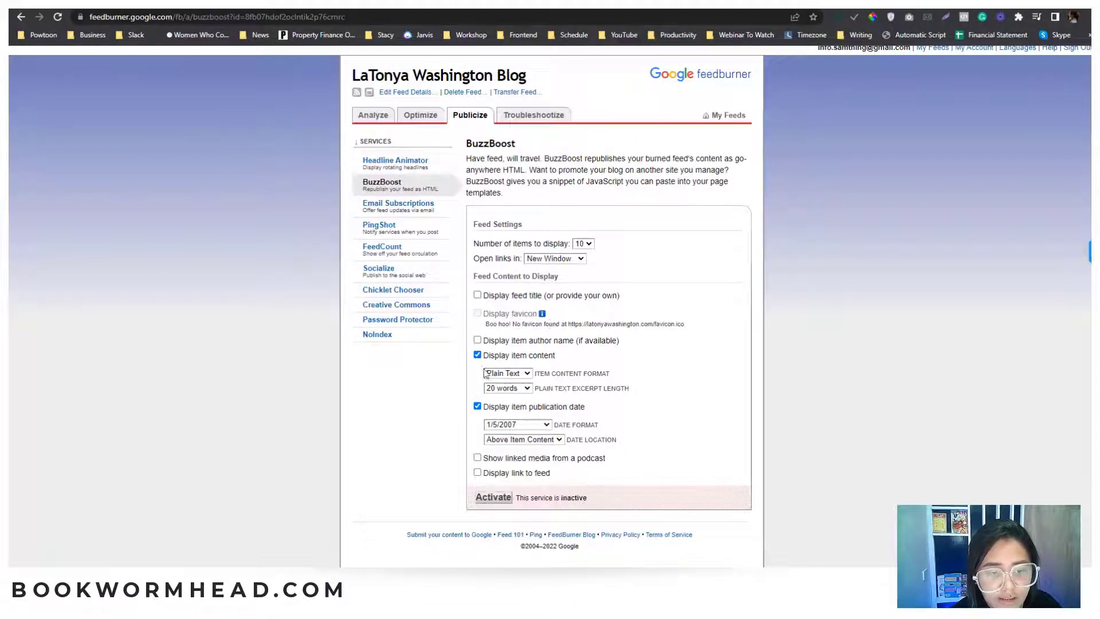
left_click(506, 387)
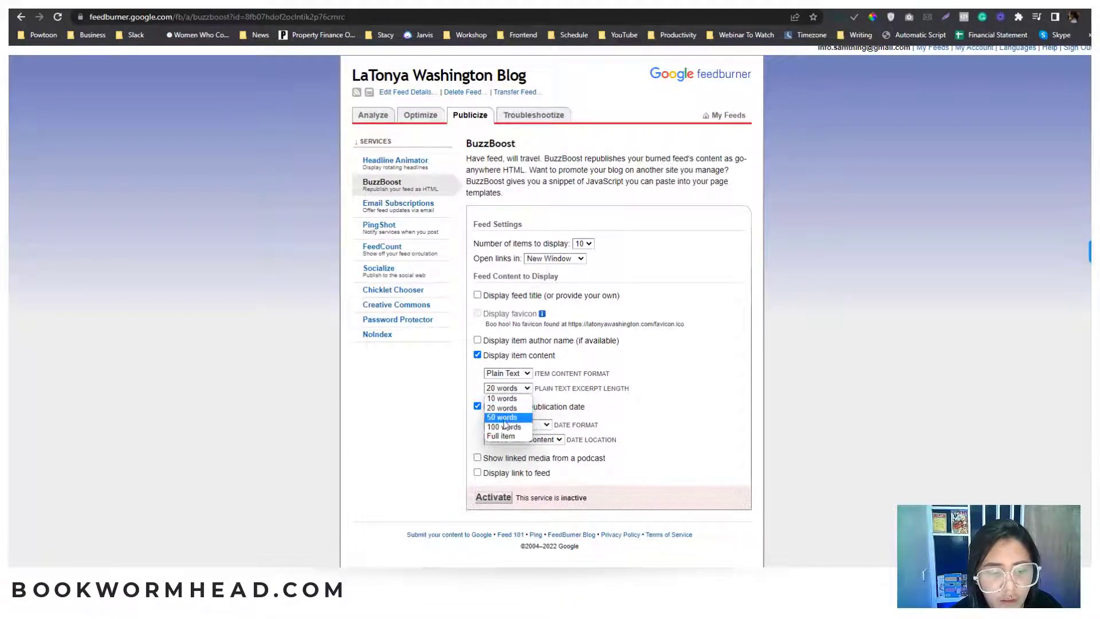
left_click(502, 417)
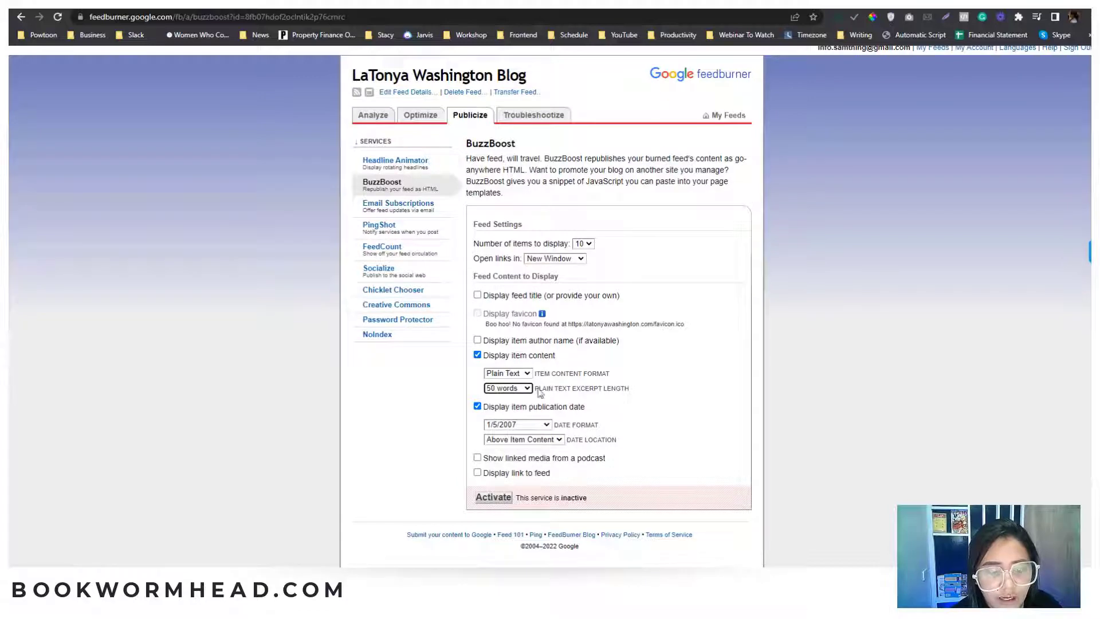
Step: Use the January 5, 2007 date format, include podcast media and feed link, and activate BuzzBoost
left_click(516, 424)
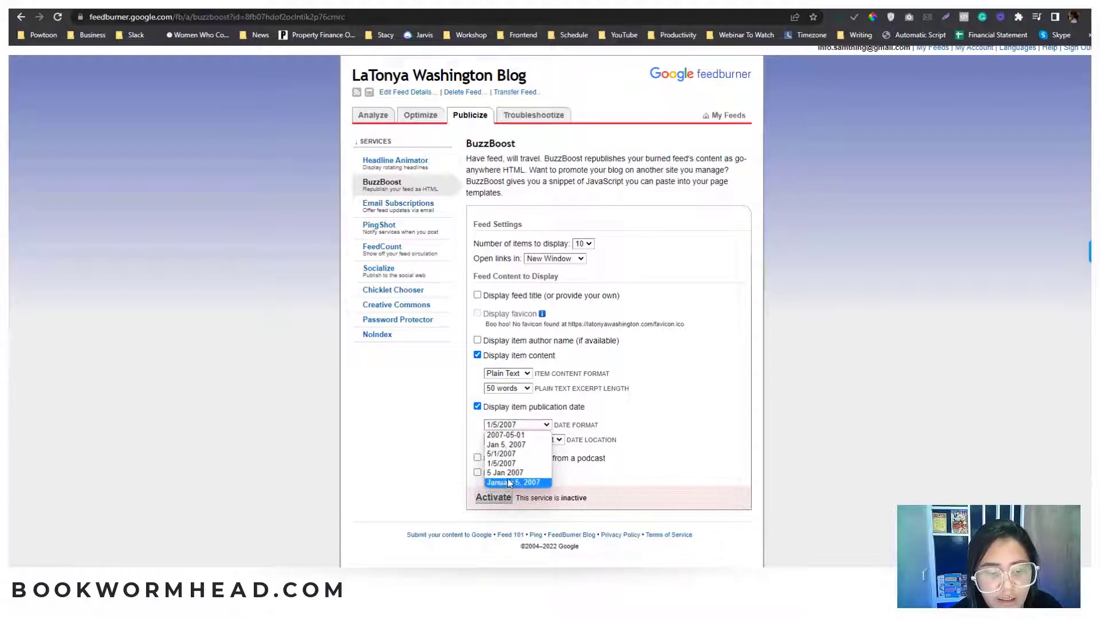
left_click(517, 481)
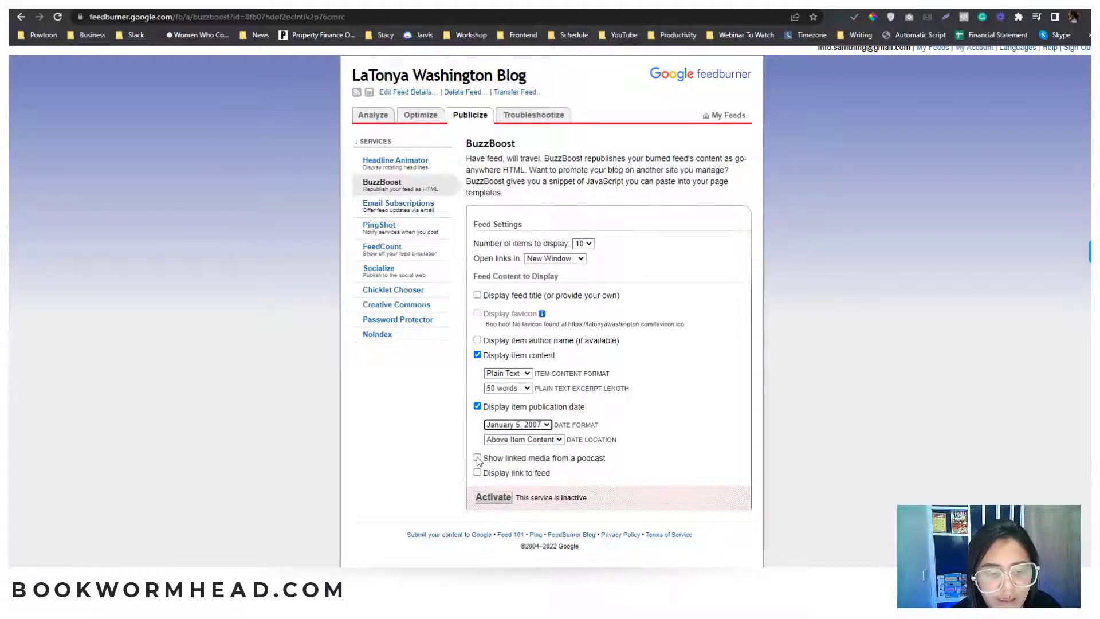
left_click(476, 458)
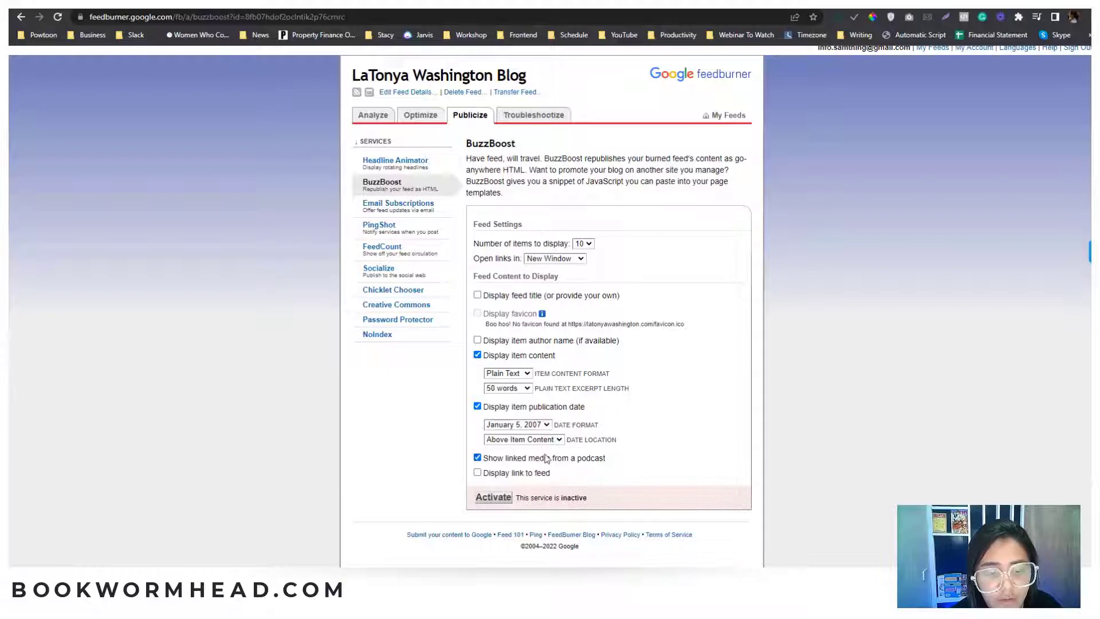
left_click(476, 472)
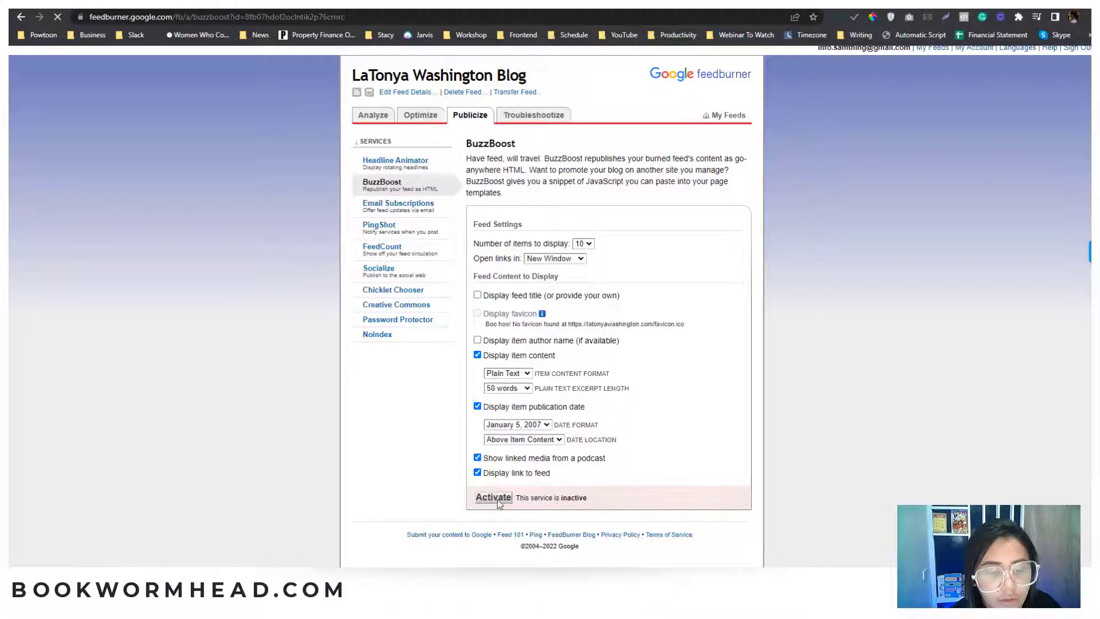
left_click(493, 496)
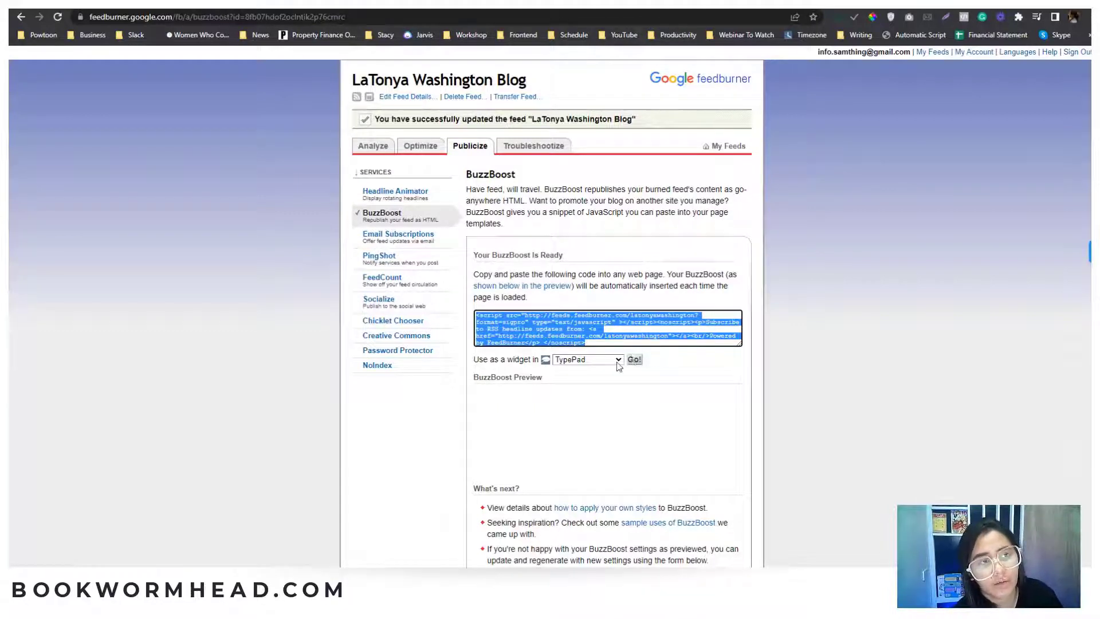
Step: Send the BuzzBoost widget to Blogger, then back out of the insecure-form warning to FeedBurner
left_click(588, 358)
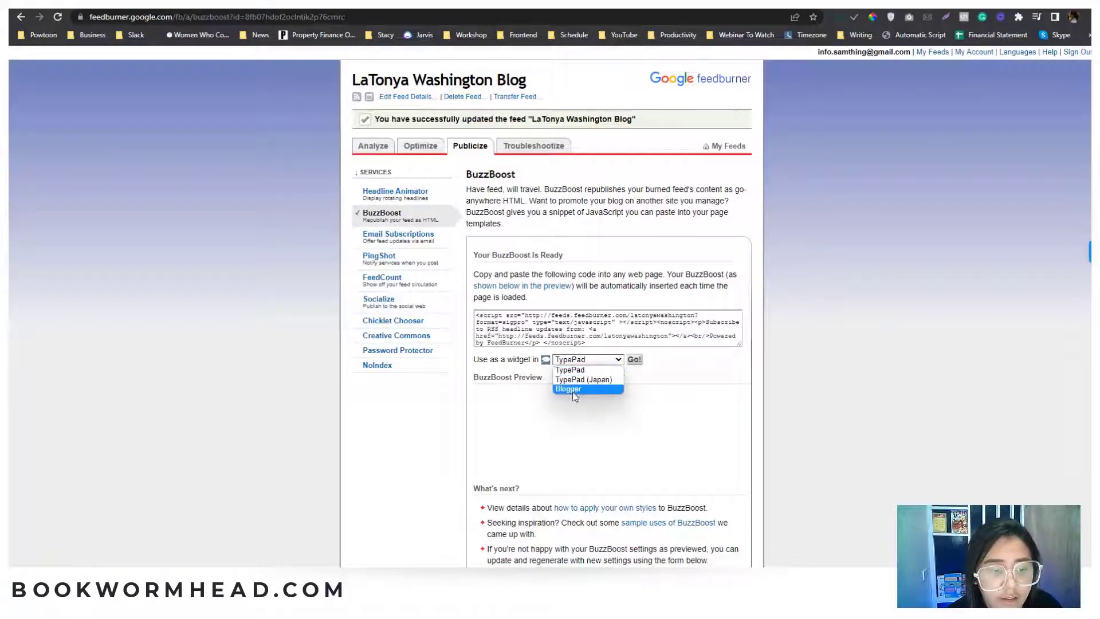
left_click(569, 389)
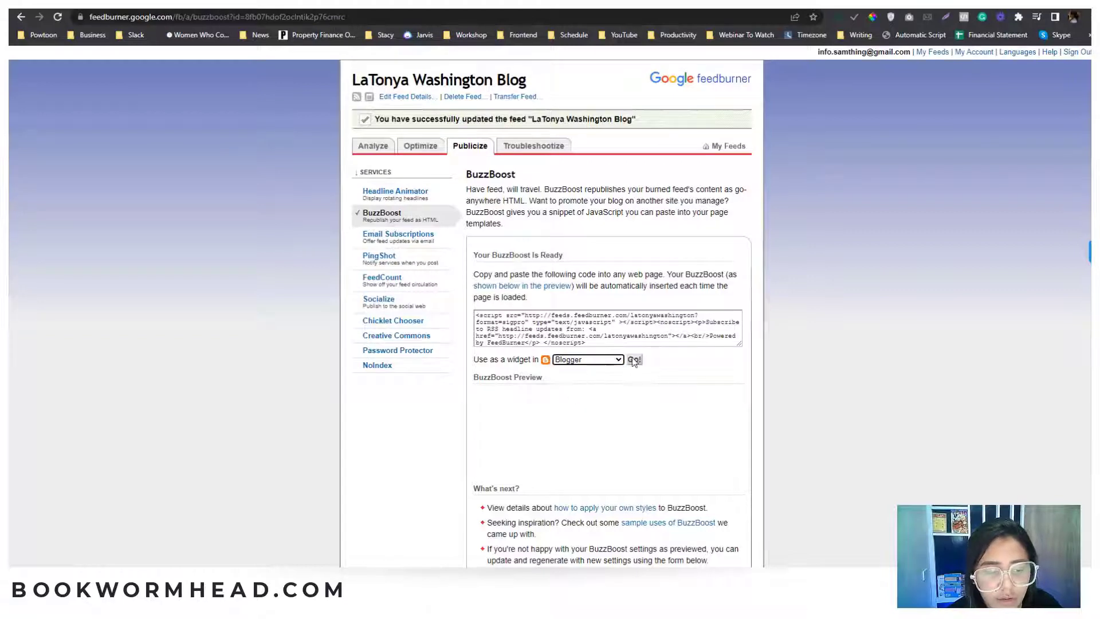
left_click(635, 359)
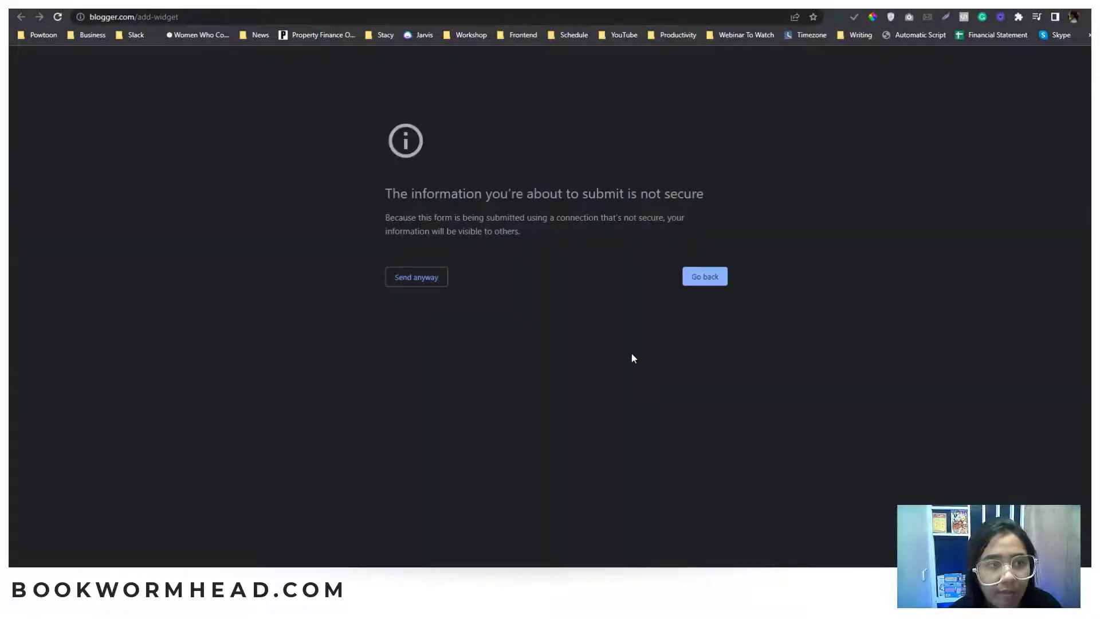
left_click(131, 16)
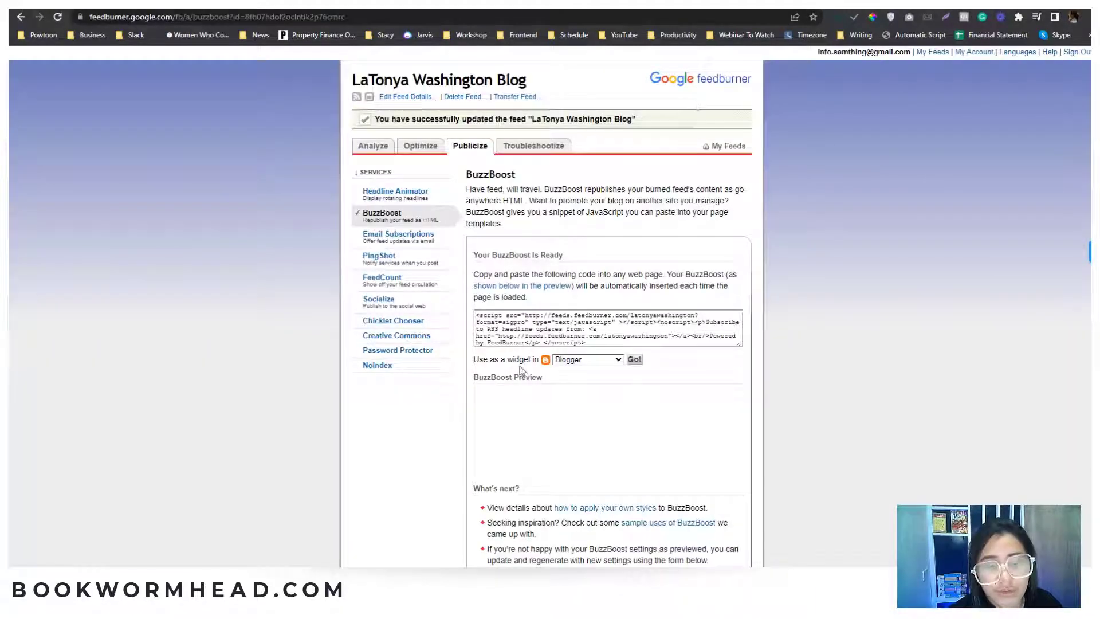
mouse_move(380, 323)
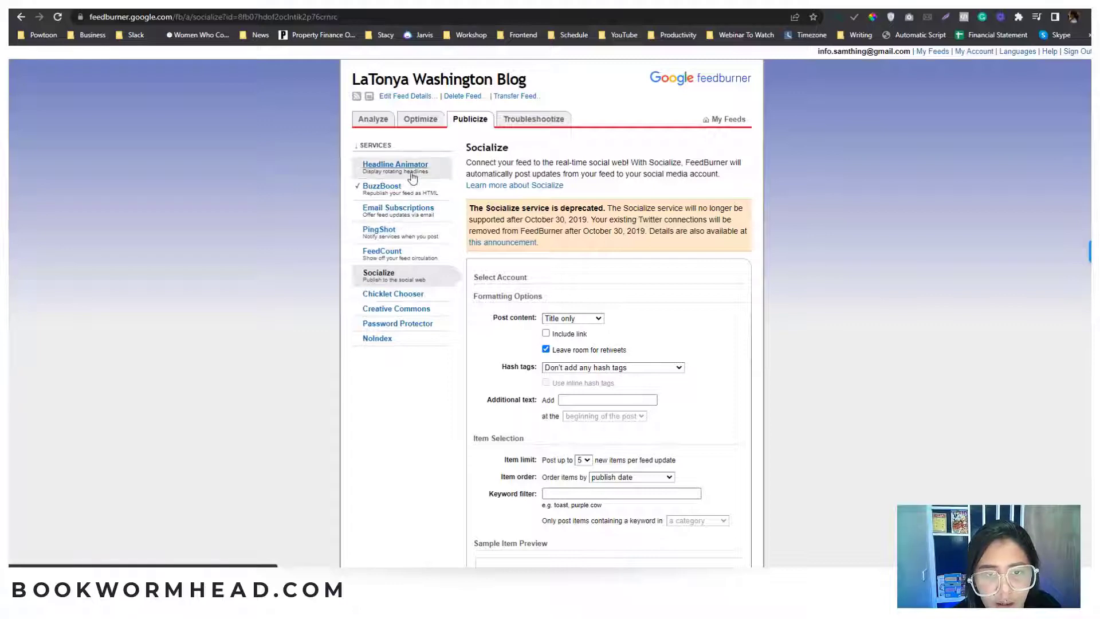
Step: Browse FeedCount and Headline Animator, ending on the Email Subscriptions service page
left_click(383, 254)
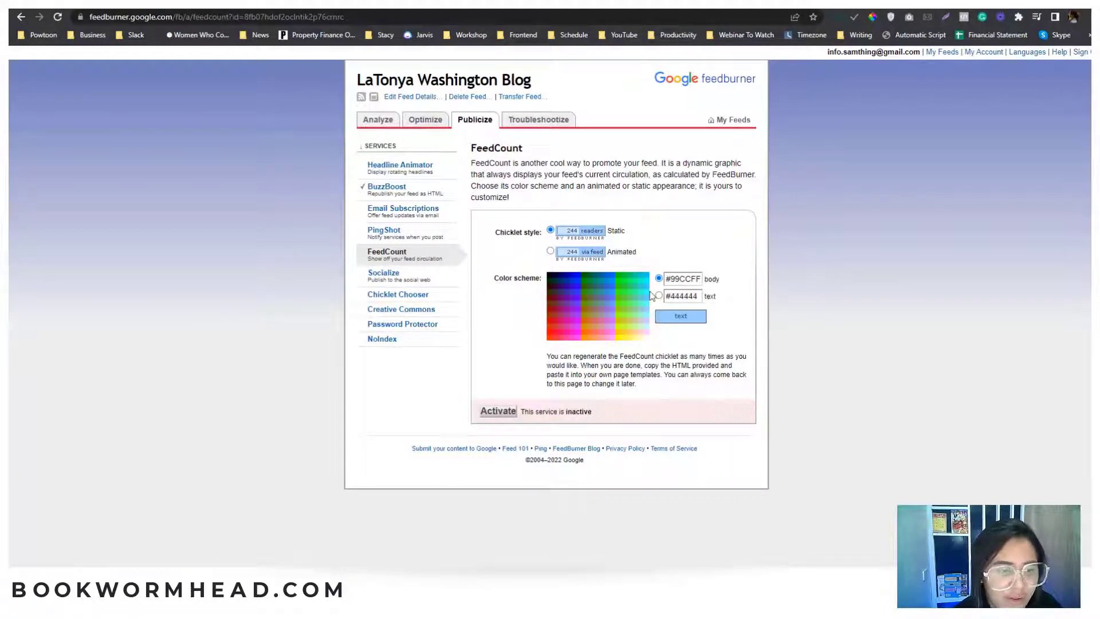
left_click(383, 275)
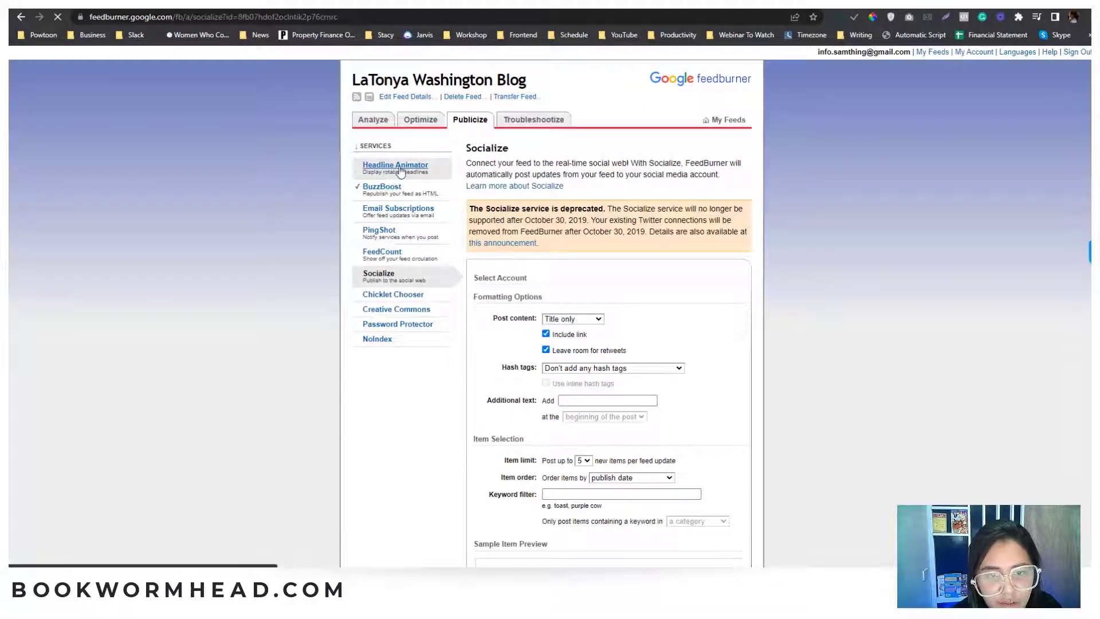
left_click(394, 165)
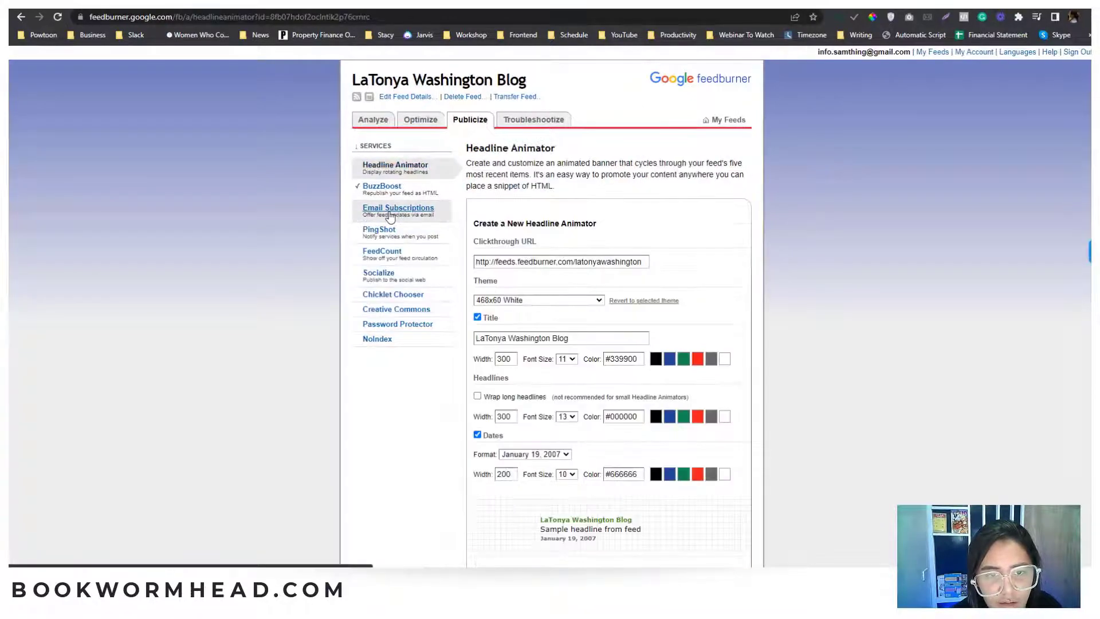
left_click(398, 207)
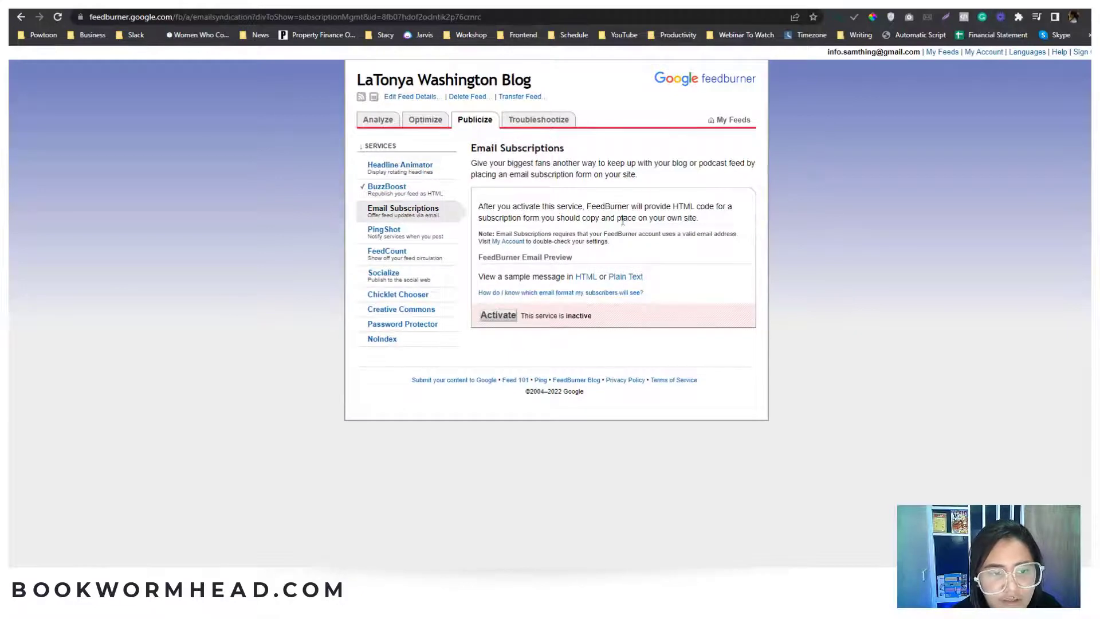
Step: Activate Email Subscriptions for the feed and scroll to its subscription form code
left_click(498, 315)
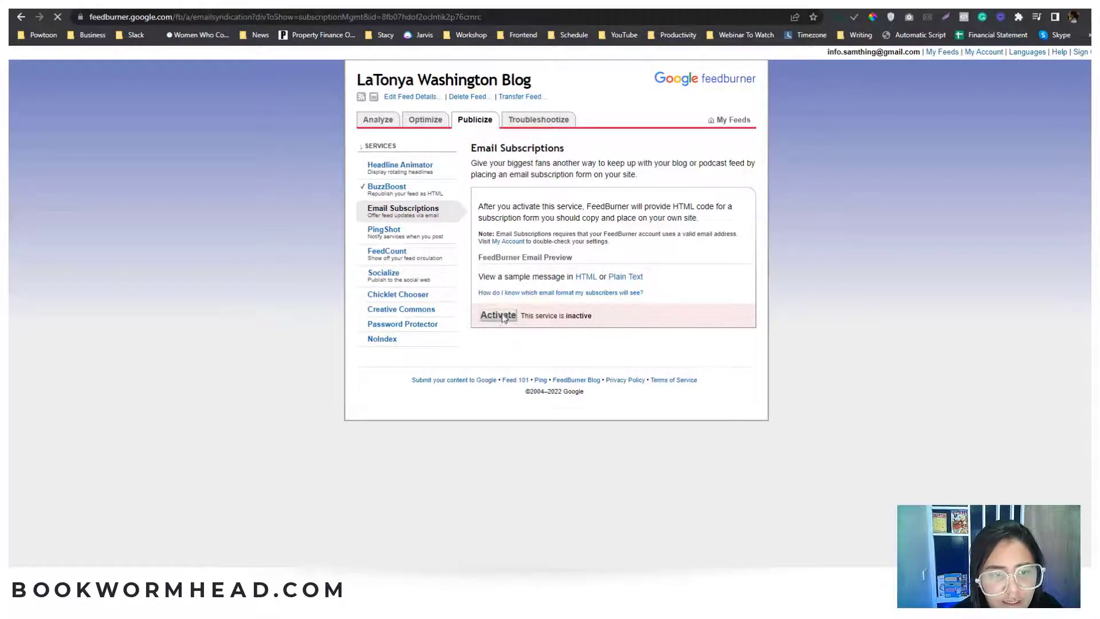
left_click(497, 315)
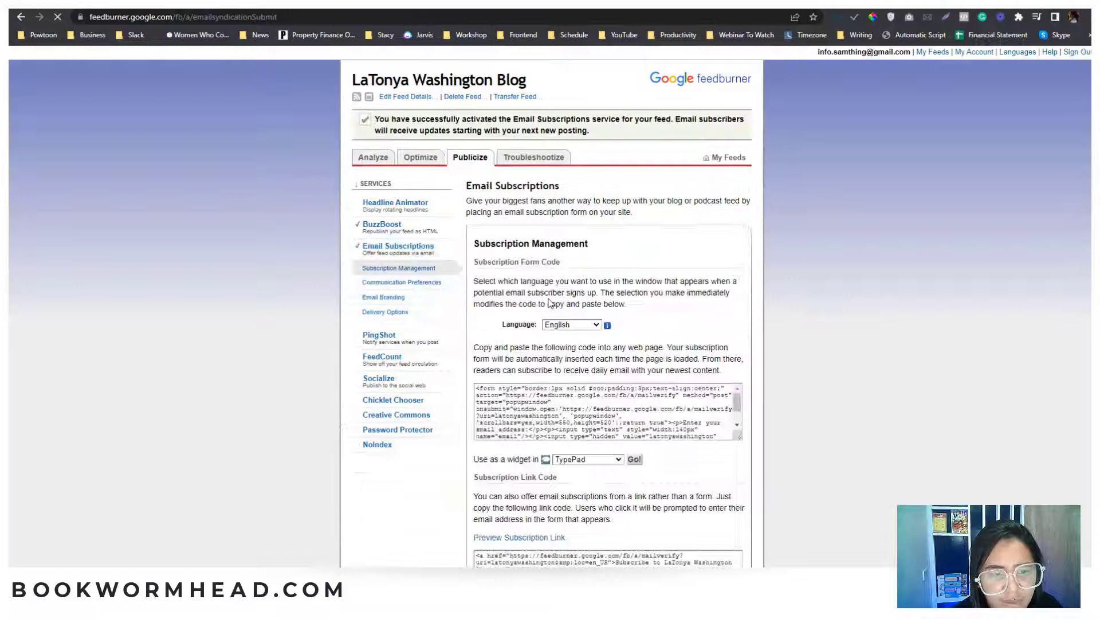
scroll("down", 3)
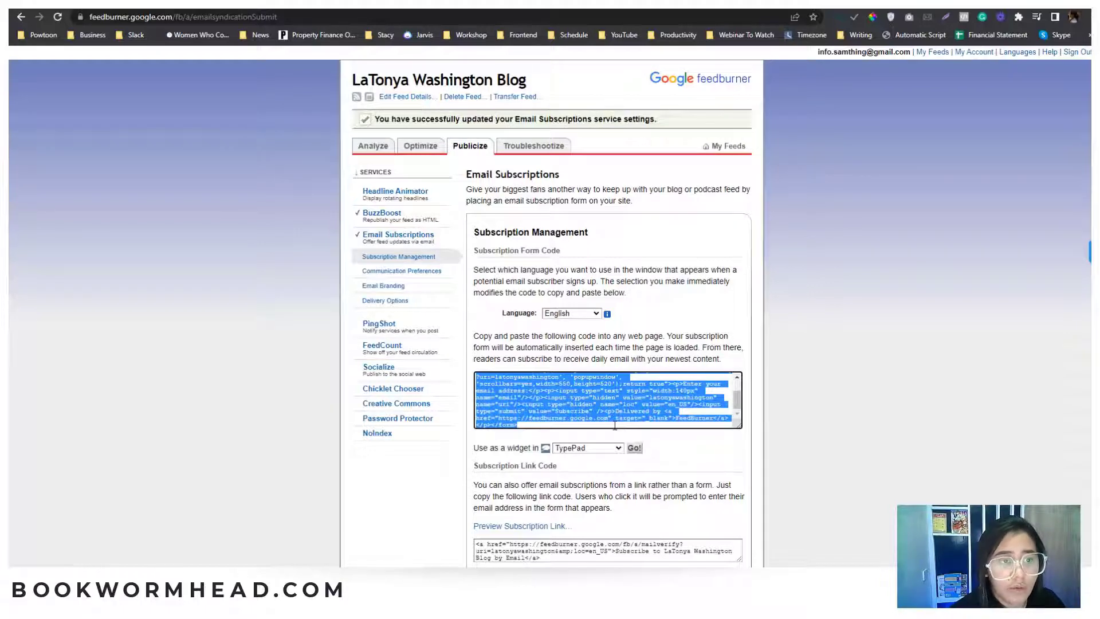
mouse_move(687, 317)
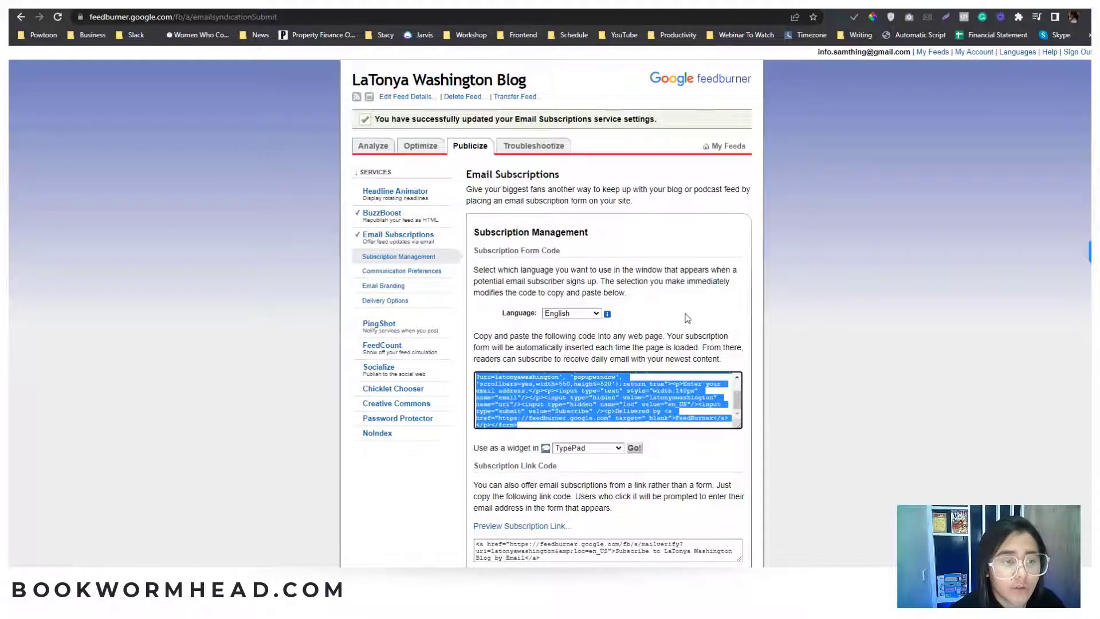
scroll("down", 3)
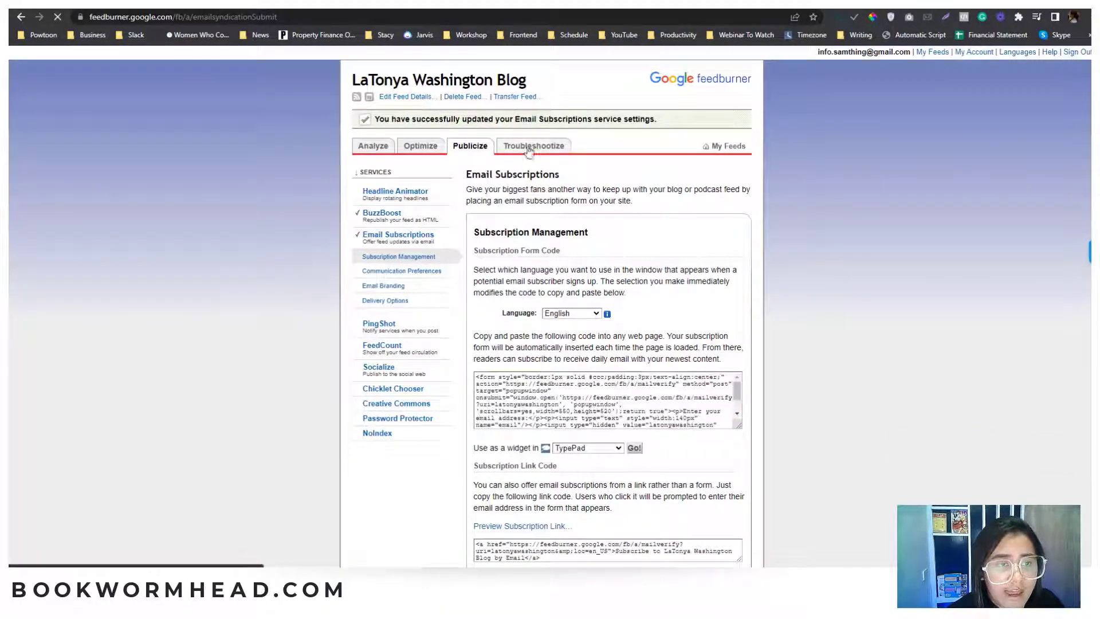
Step: Show the Troubleshootize tips listing common feed problems and fixes
left_click(534, 145)
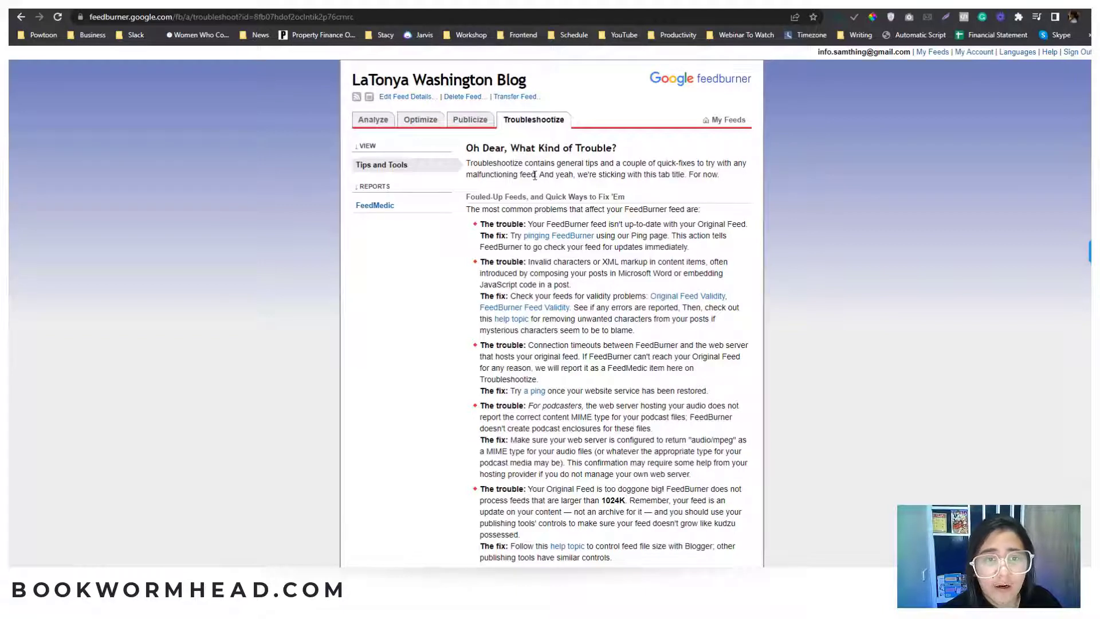
mouse_move(534, 194)
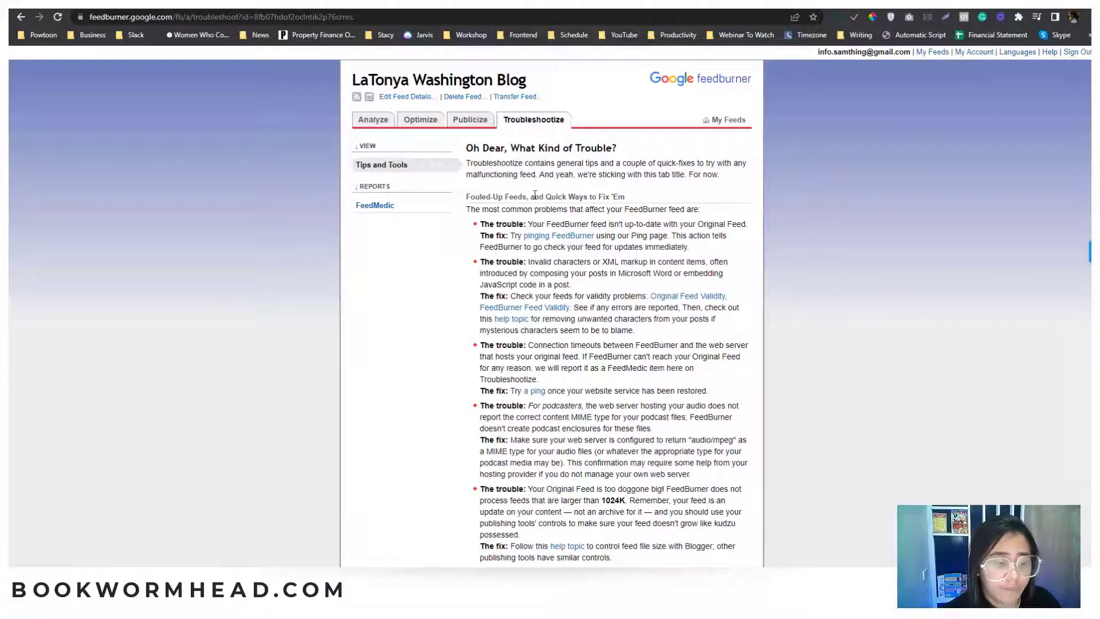